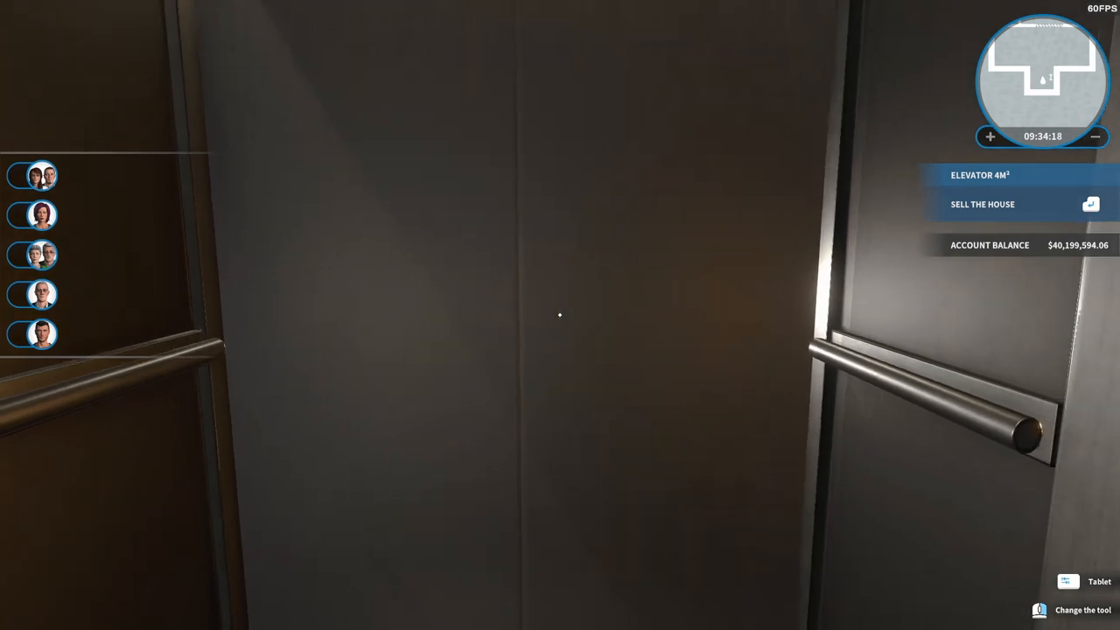
mouse_move(560, 315)
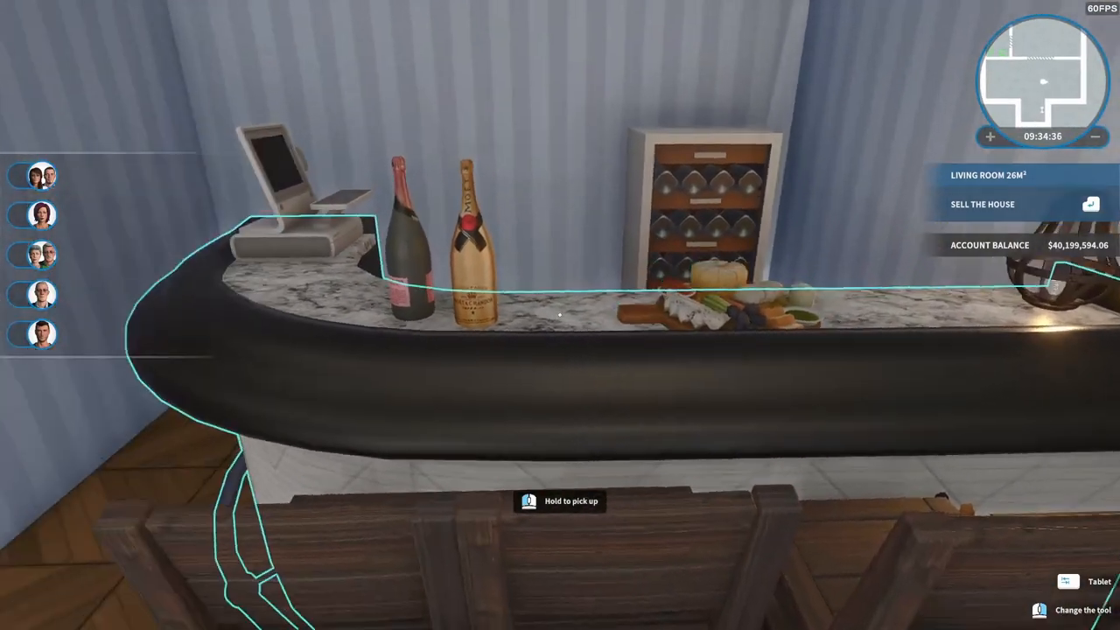
mouse_move(560, 314)
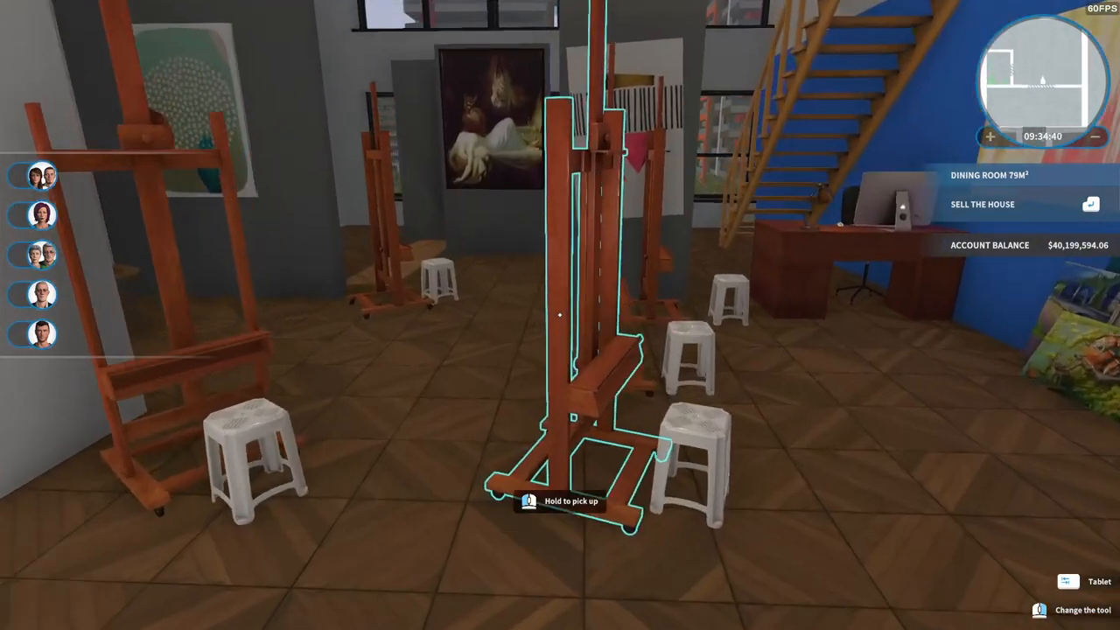
mouse_move(560, 315)
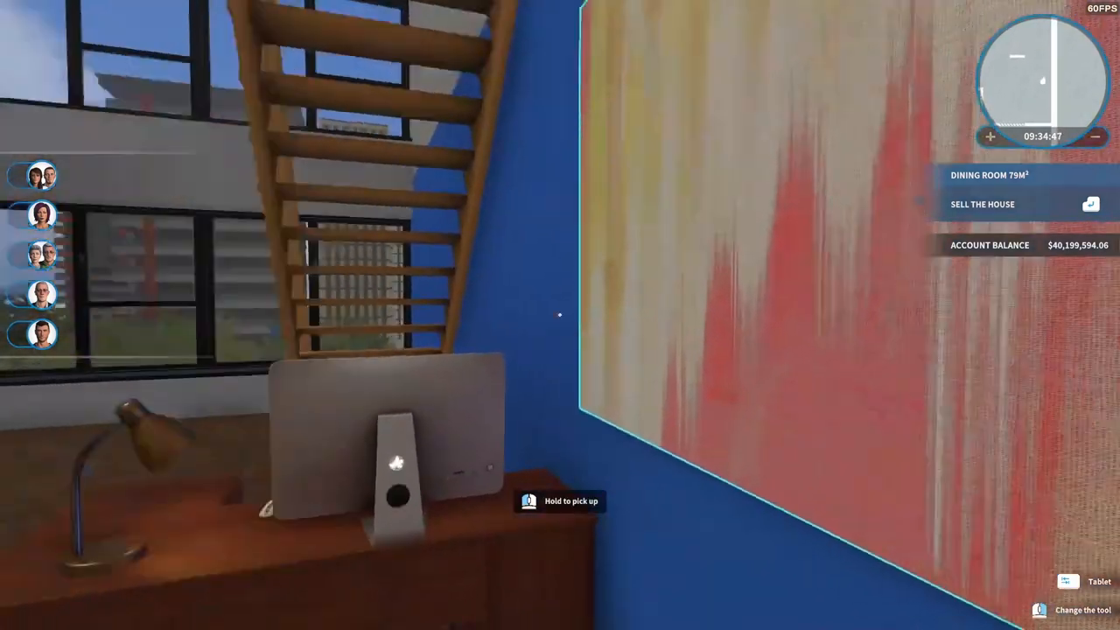
mouse_move(560, 315)
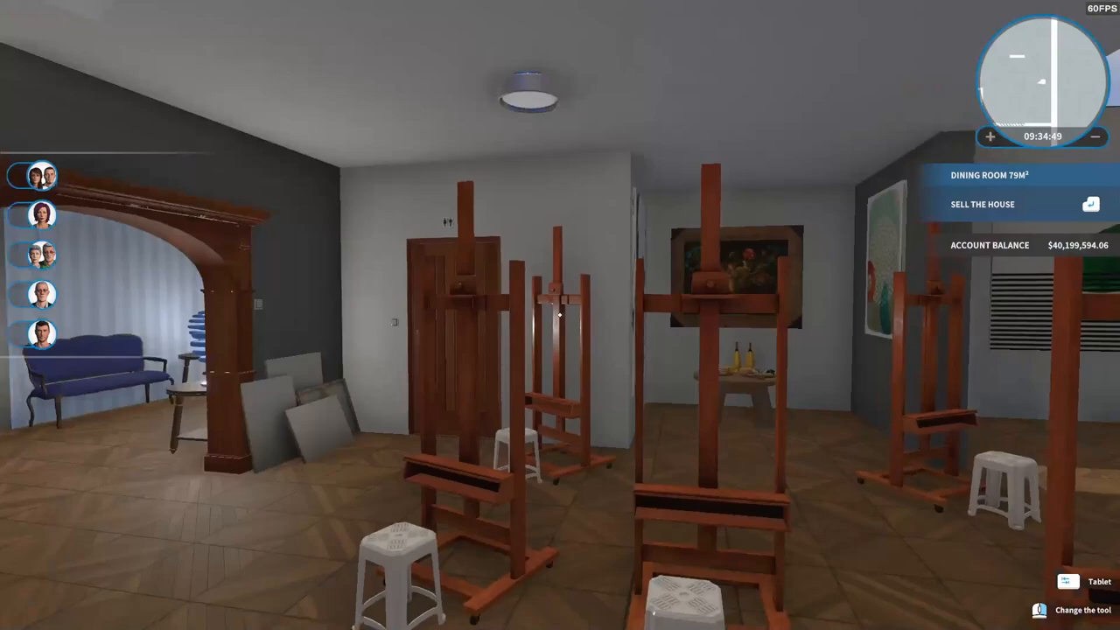
mouse_move(560, 315)
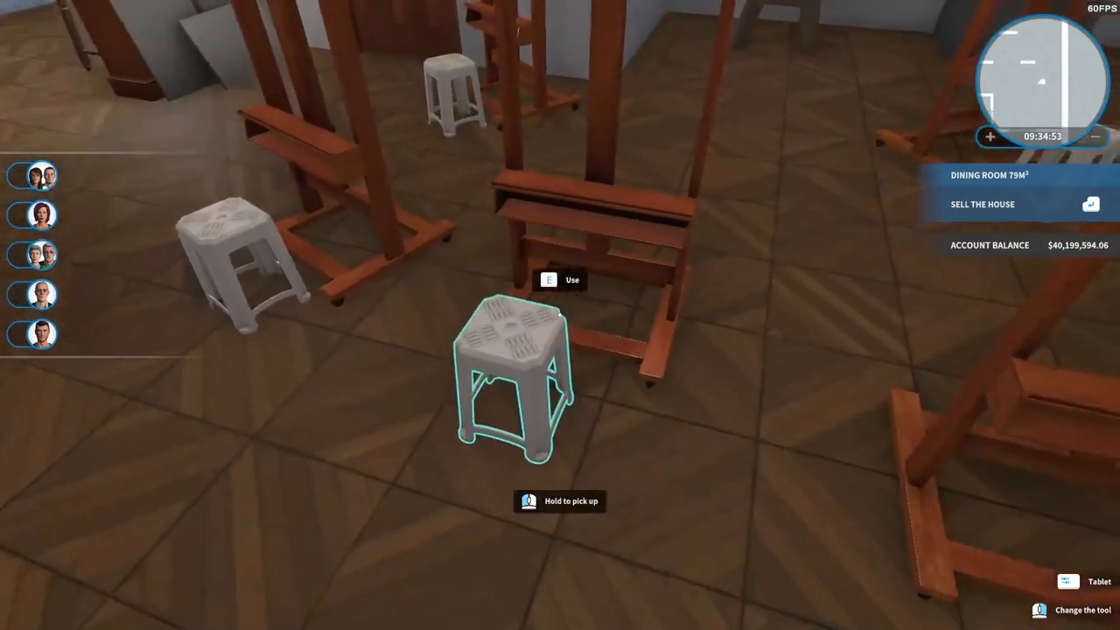
mouse_move(560, 315)
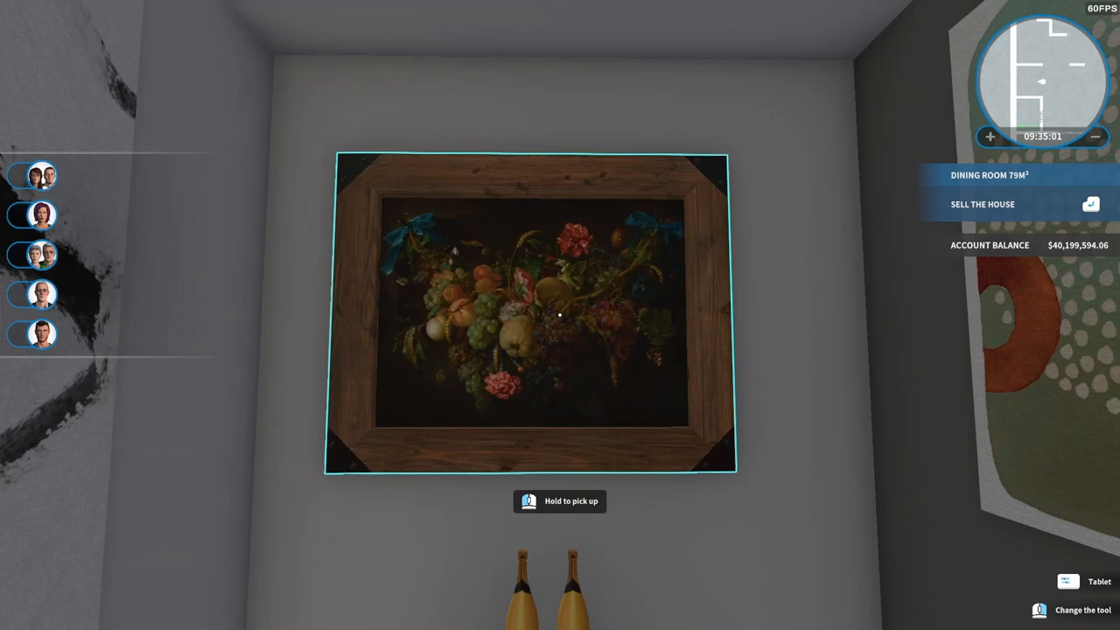
mouse_move(560, 315)
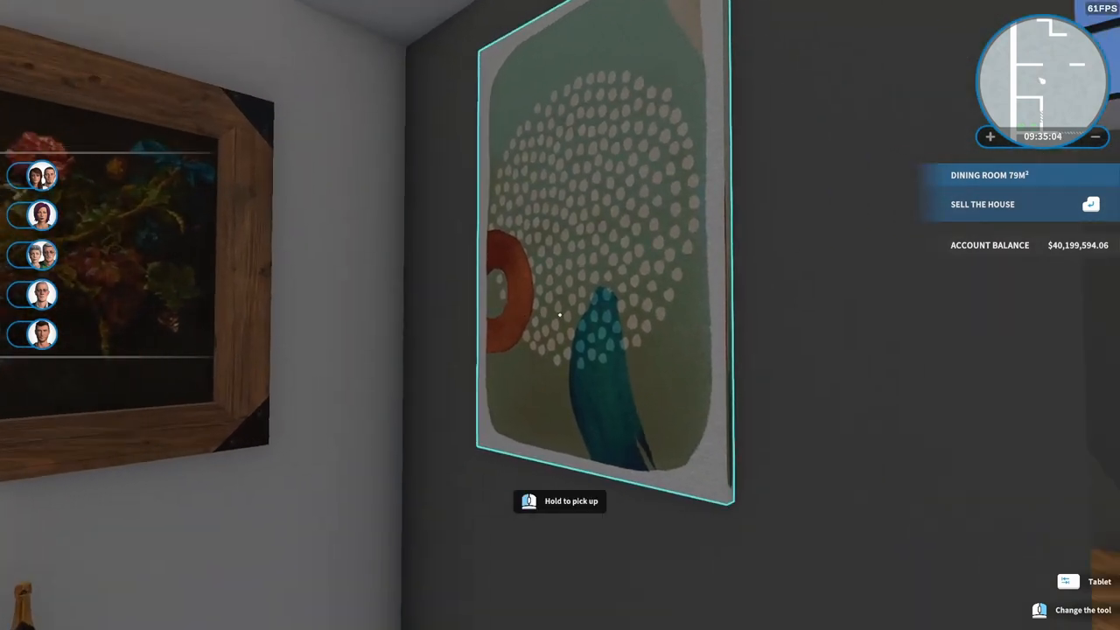
mouse_move(560, 315)
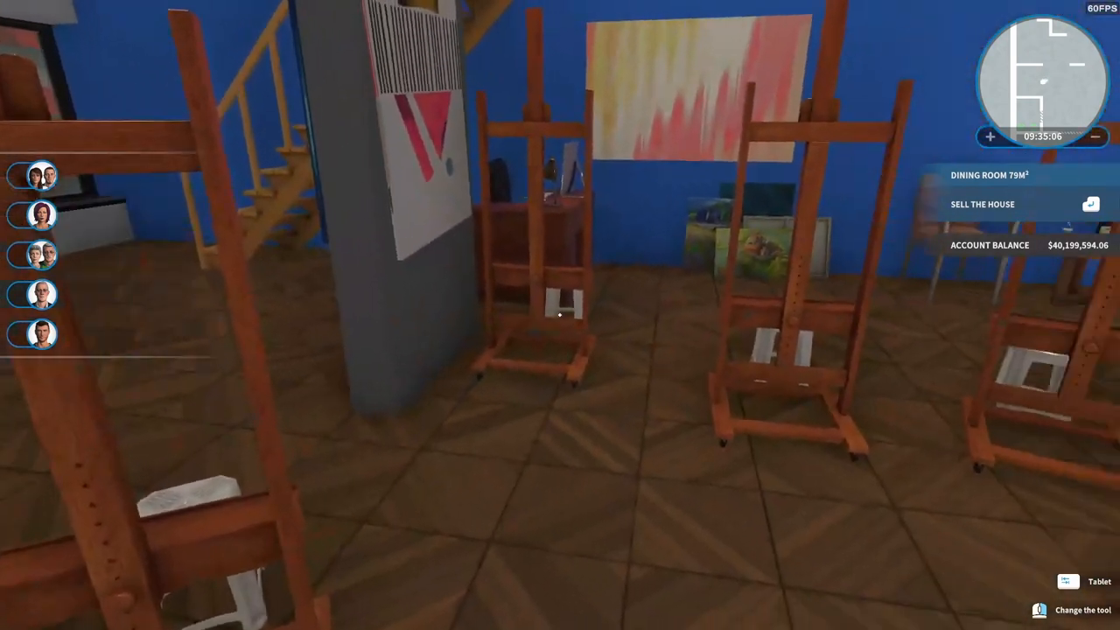
mouse_move(560, 315)
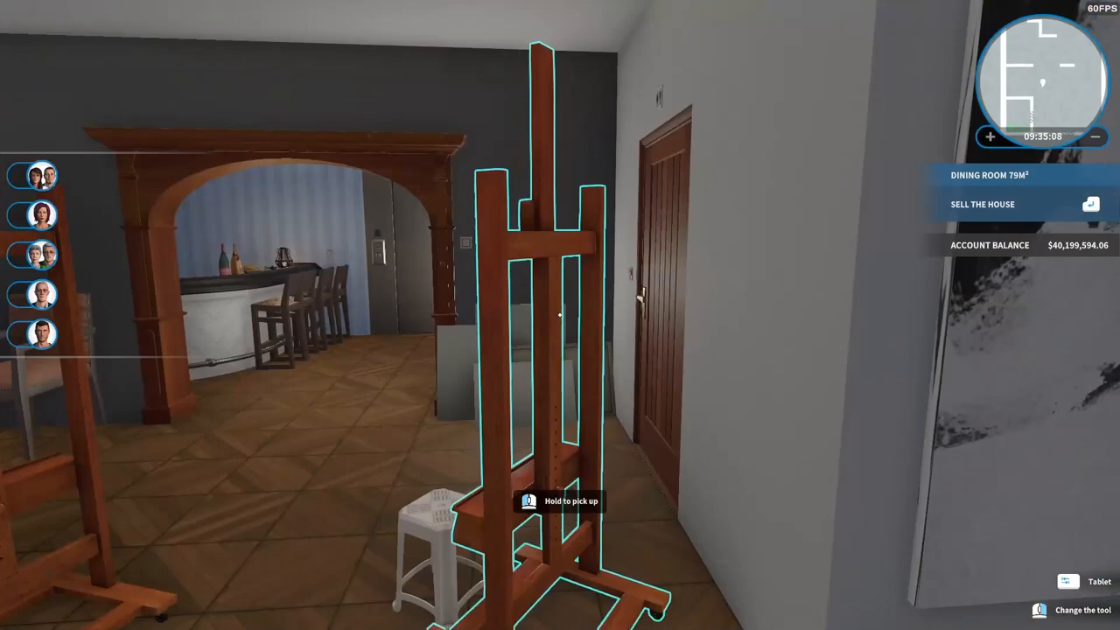
mouse_move(560, 315)
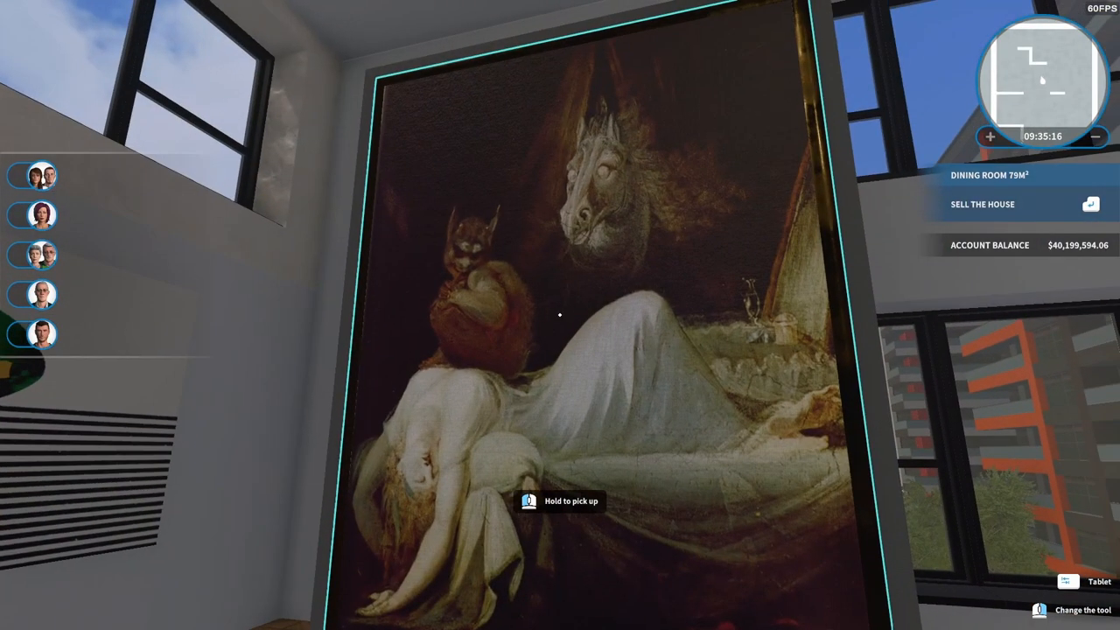
mouse_move(560, 315)
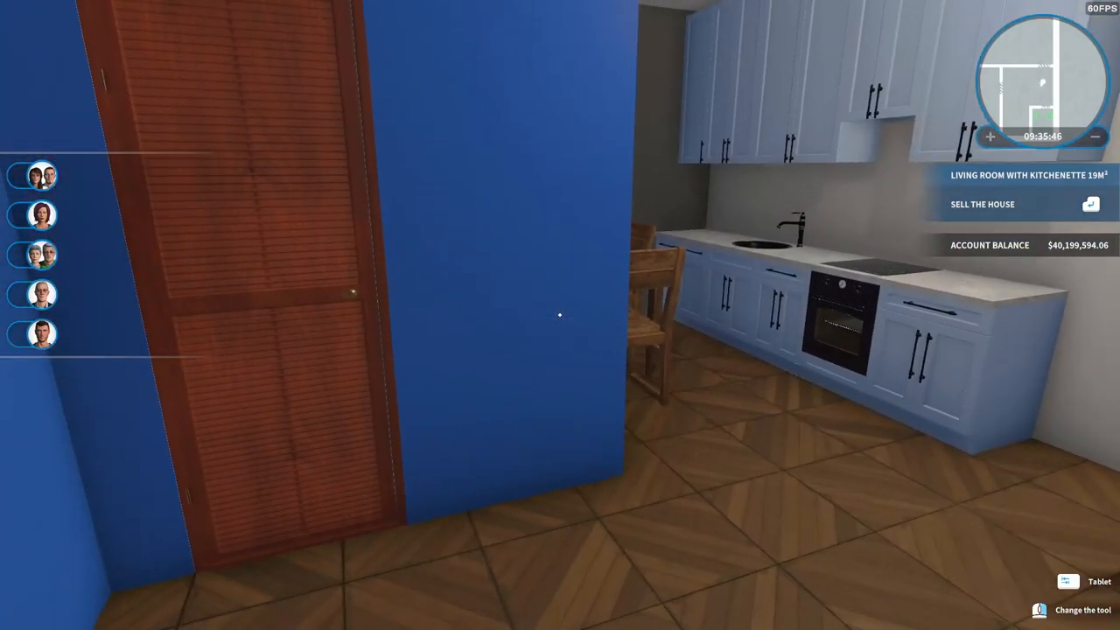
mouse_move(560, 315)
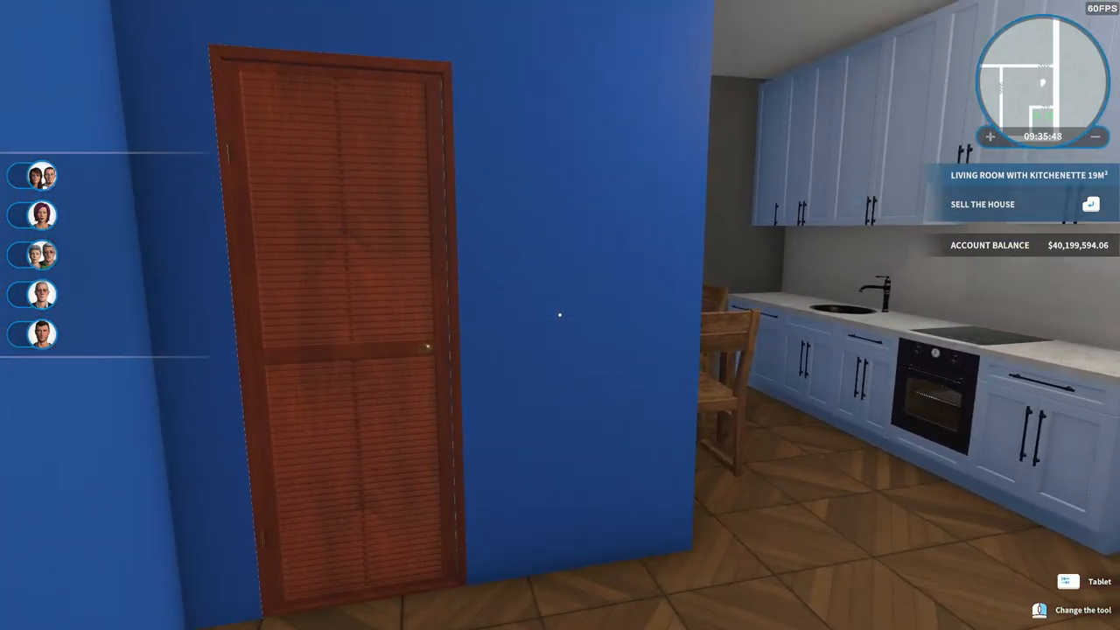
mouse_move(560, 315)
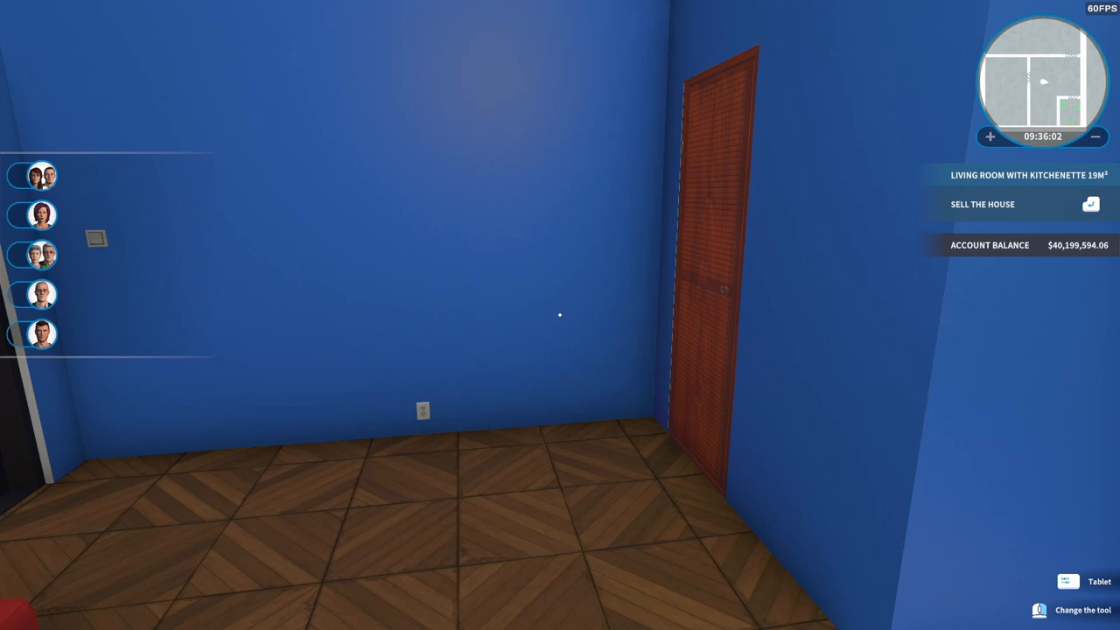
mouse_move(560, 315)
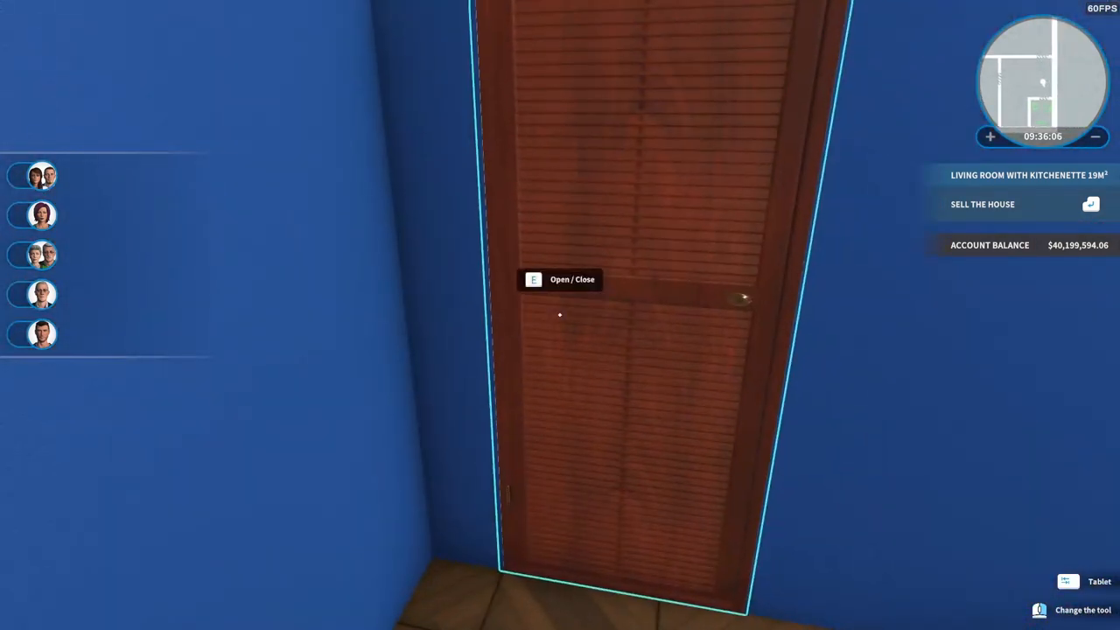
Enter the blue-tiled bathroom through the louvered door and start a store search.
key(e)
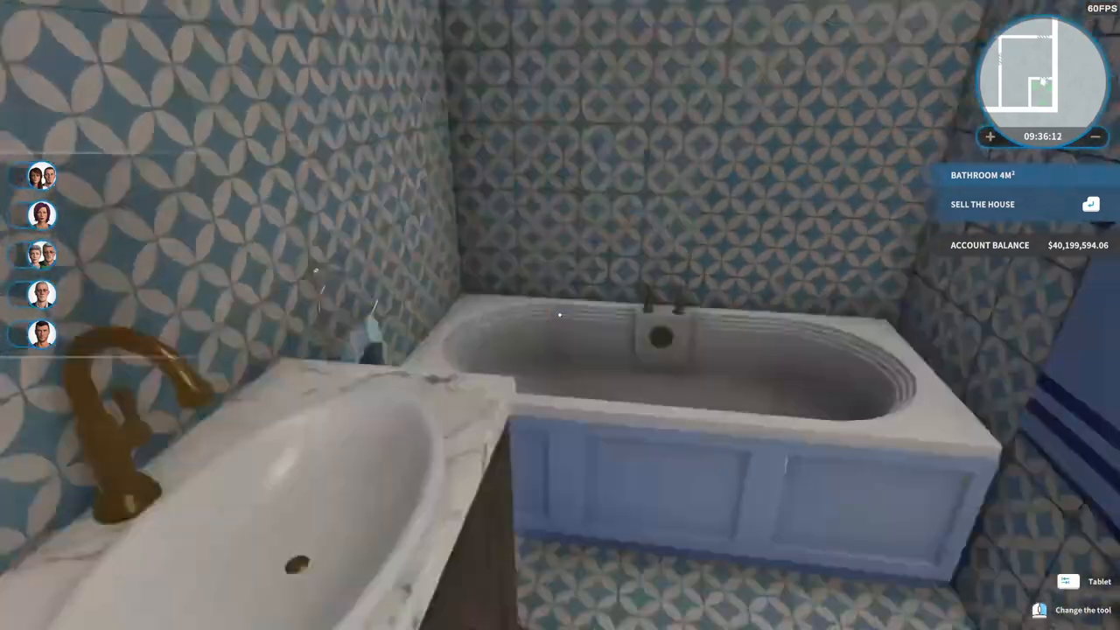
mouse_move(560, 315)
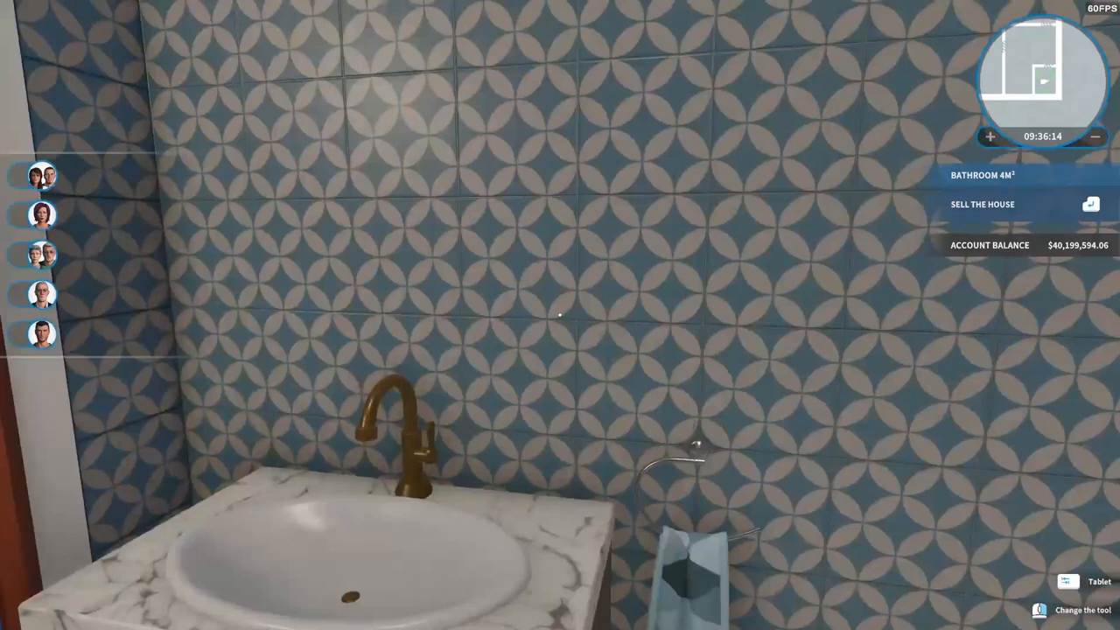
click(1068, 599)
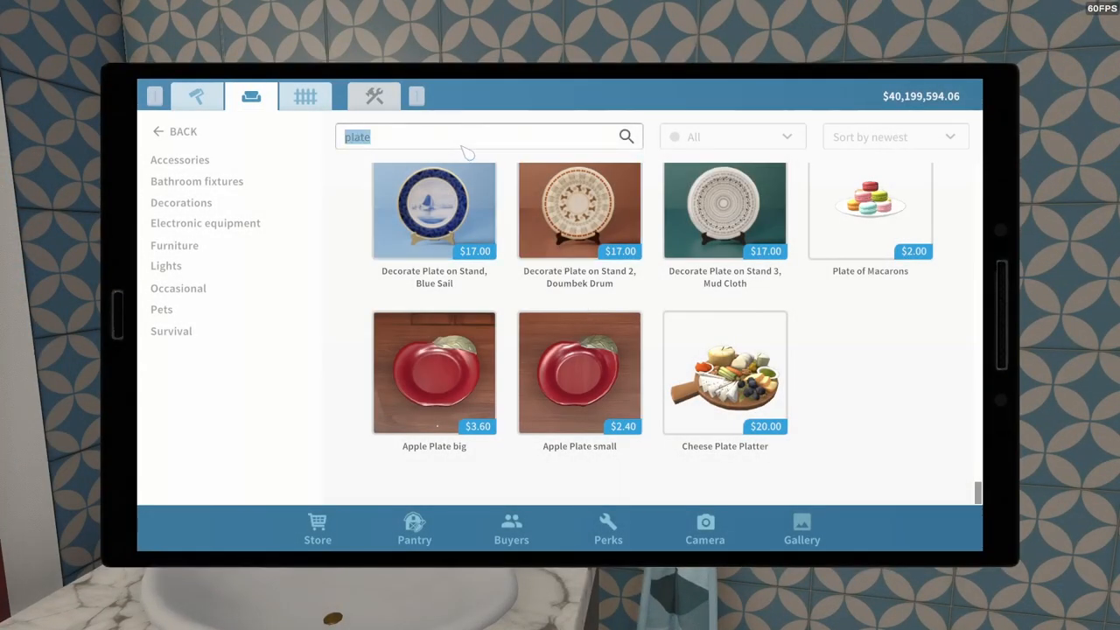
Search 'mir' and buy the Tekma big mirror for $56.10.
text(mirror)
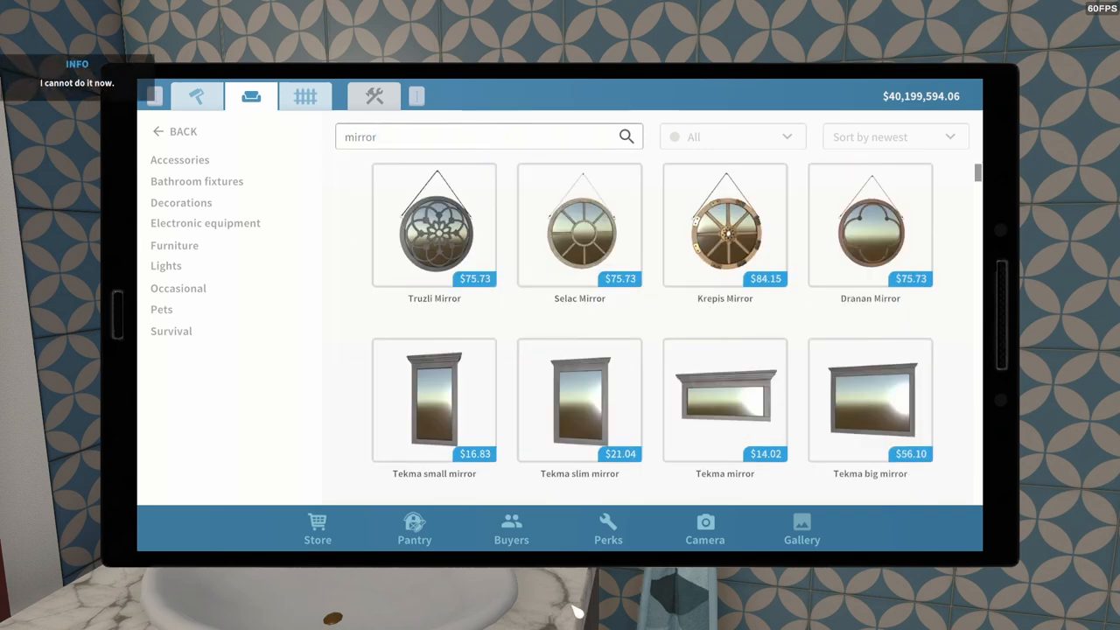
click(869, 399)
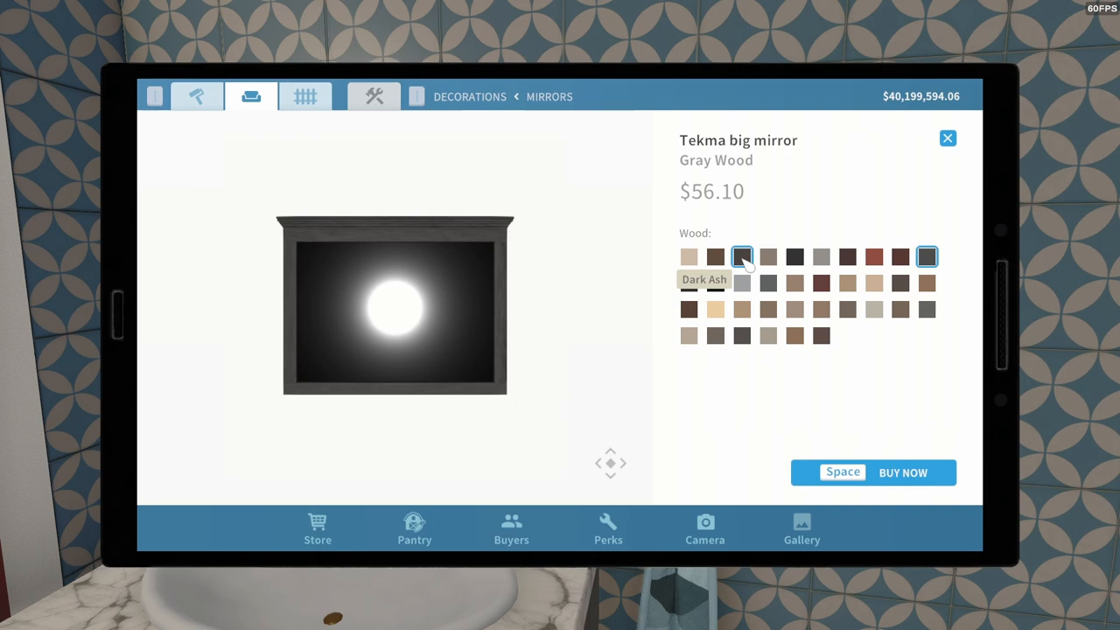
mouse_move(714, 255)
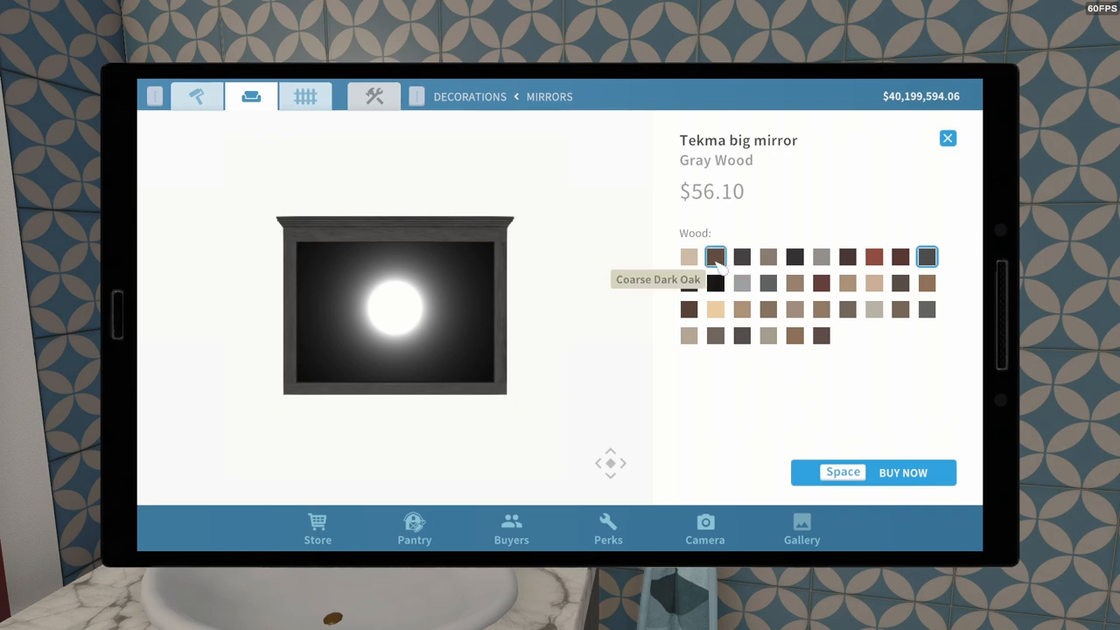
click(903, 472)
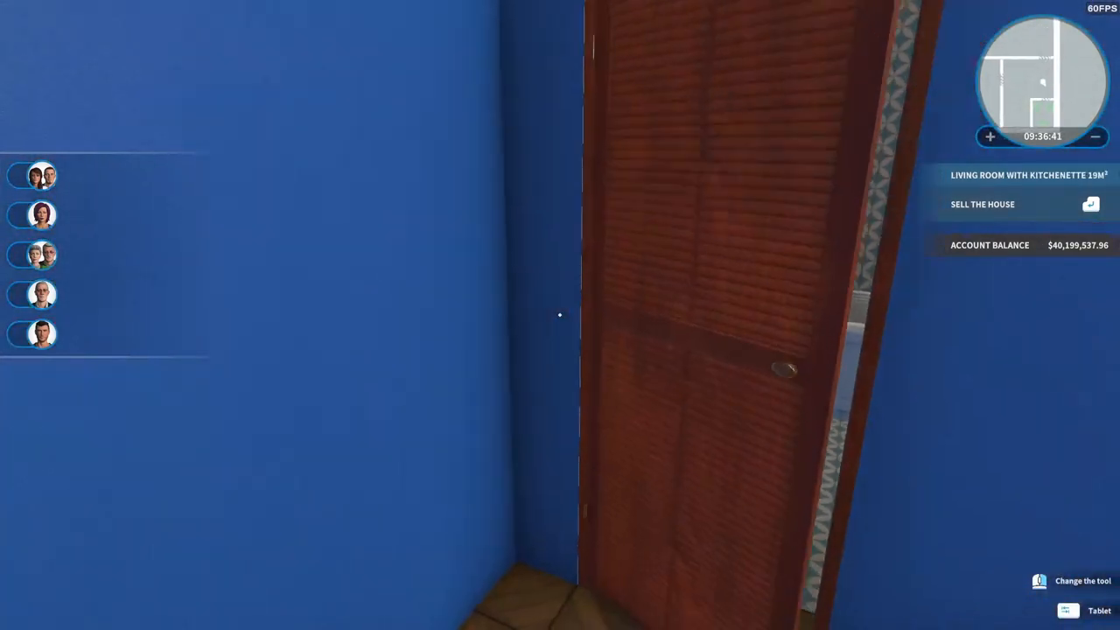
mouse_move(560, 315)
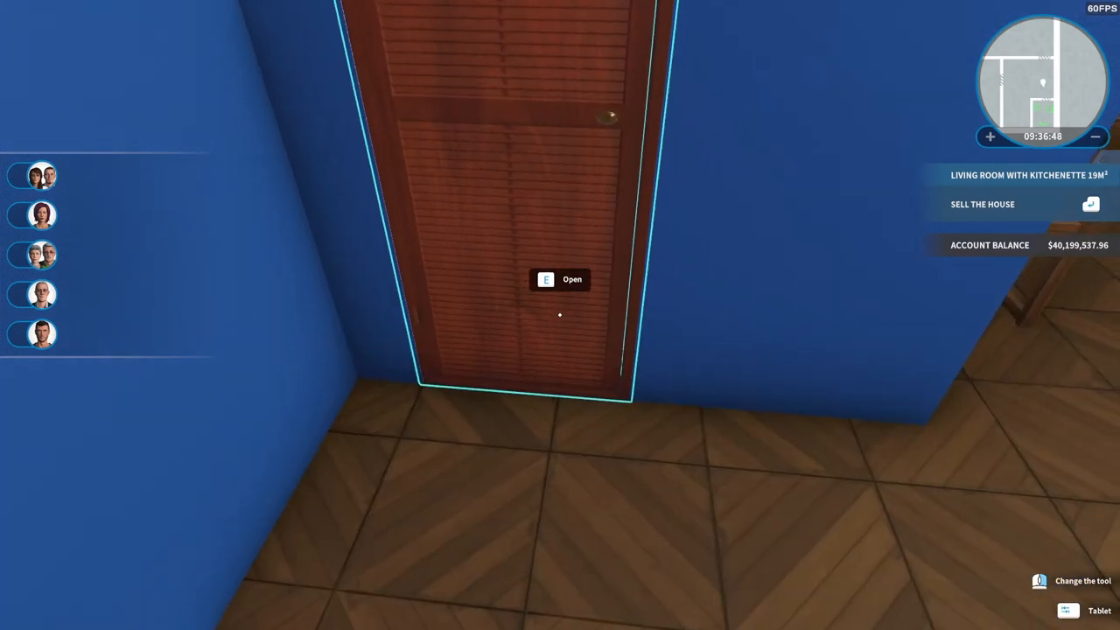
Return through the louvered door to the kitchenette and start another store search.
key(e)
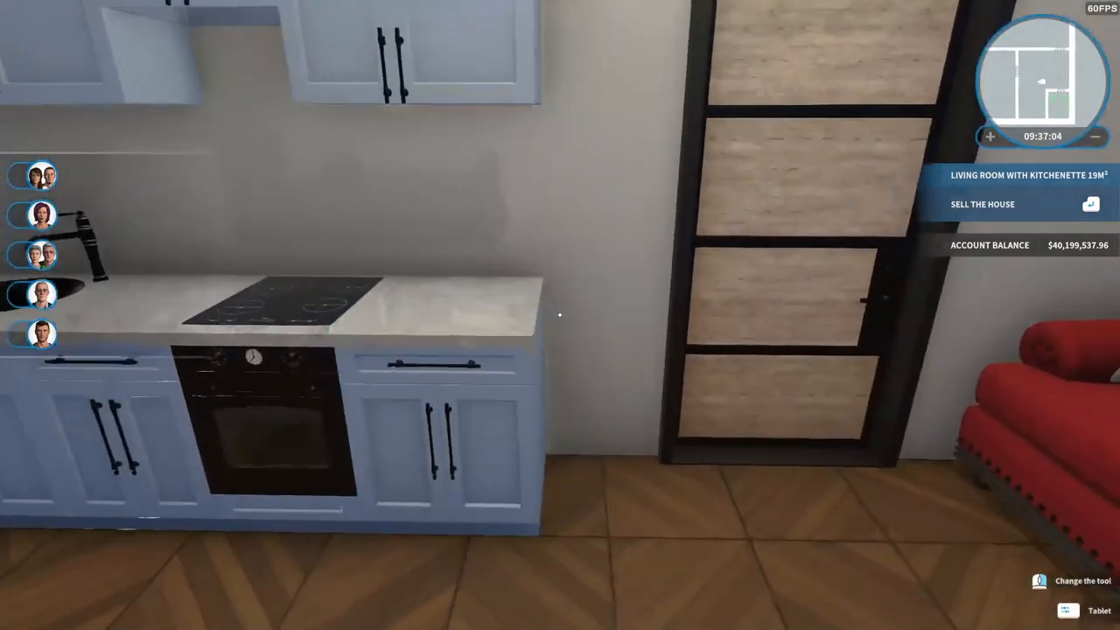
click(1099, 611)
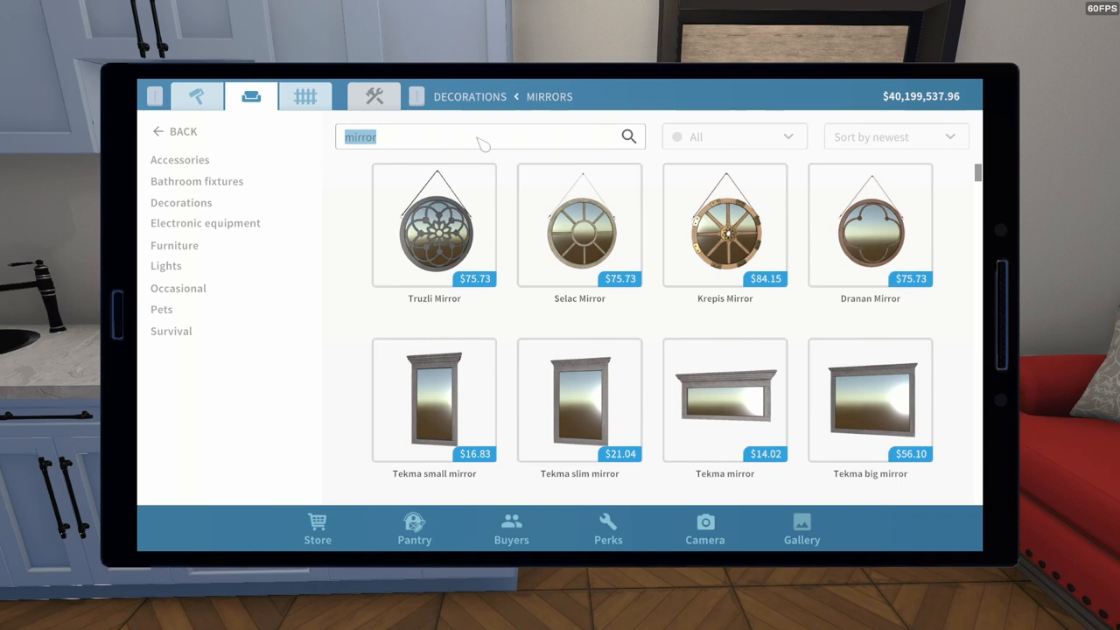
Search 'fridge', show all results and view the Novela fridge 90 cm.
text(fridge)
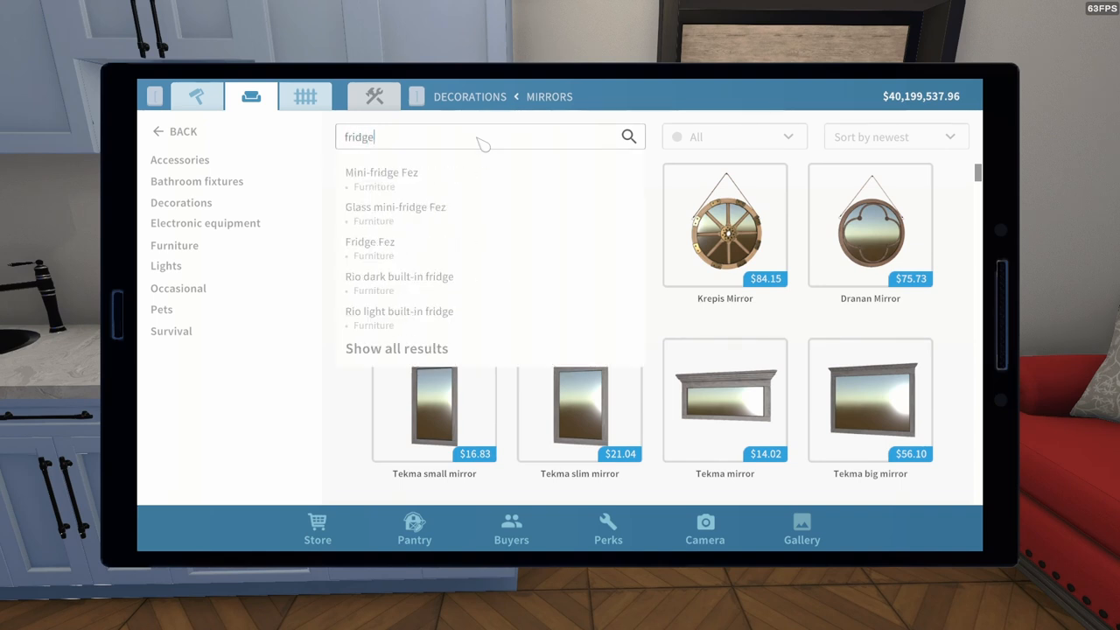
click(396, 348)
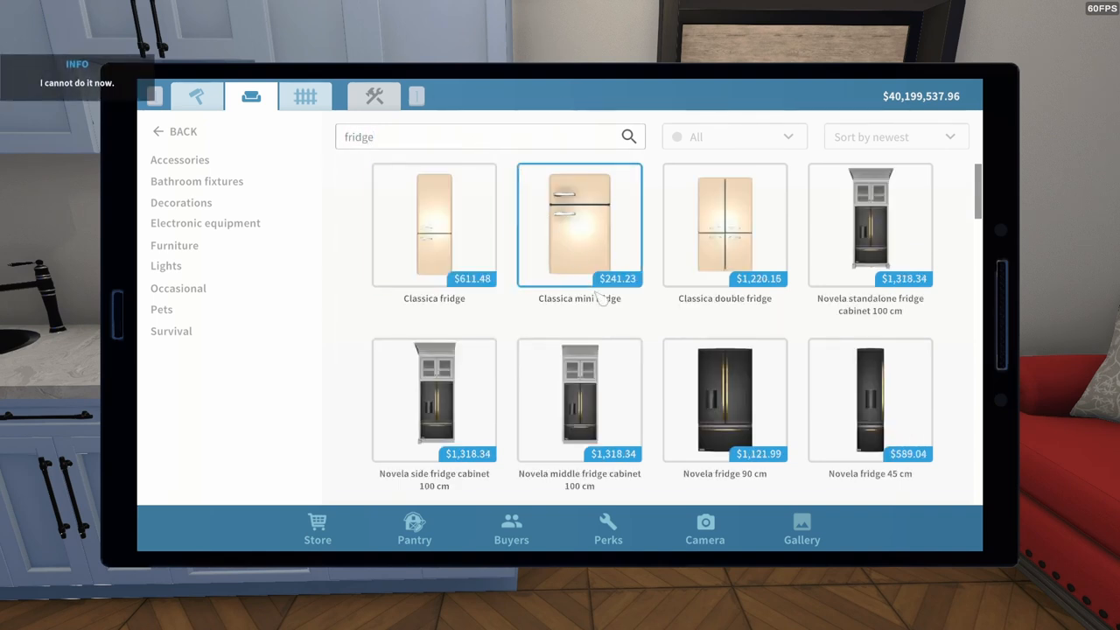
scroll(down, 3)
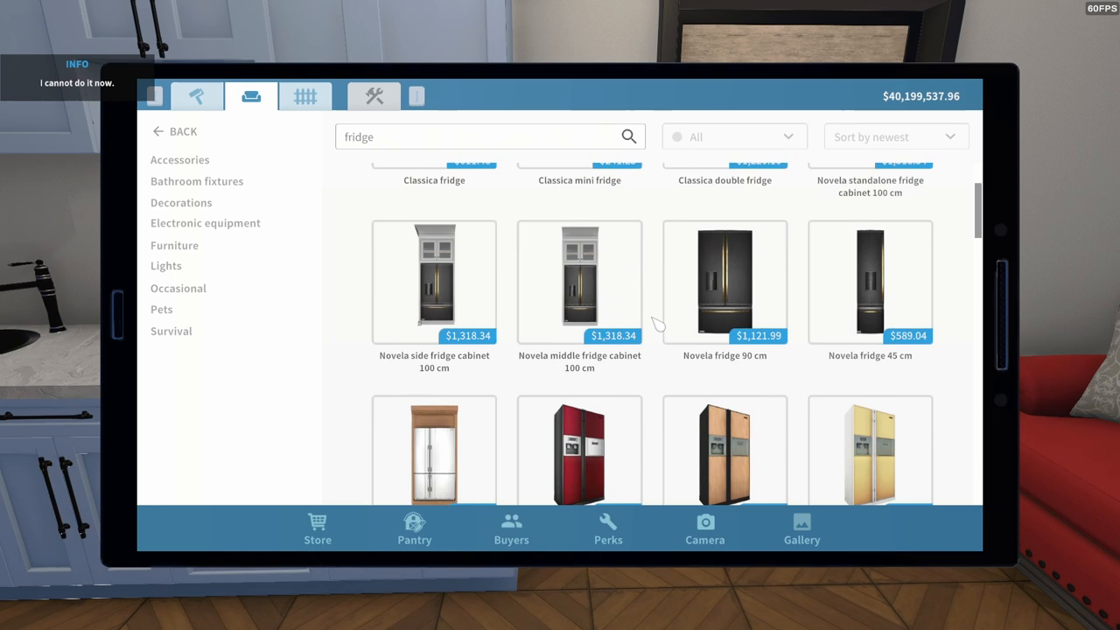
click(724, 280)
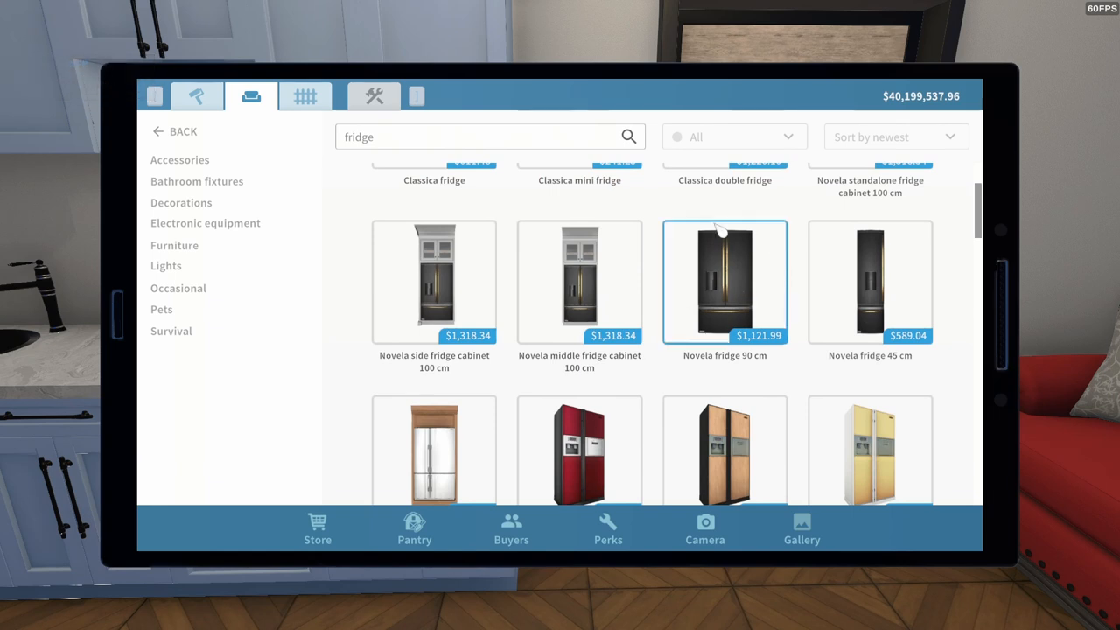
Browse the Novela fridge options and choose the black one with gold handles.
scroll(down, 3)
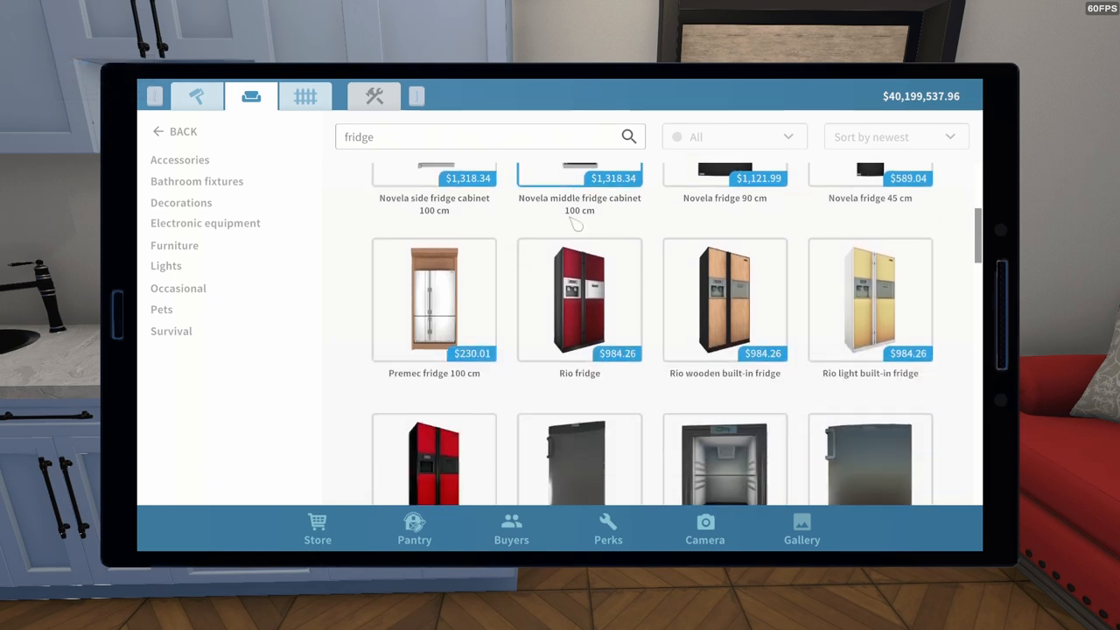
scroll(down, 3)
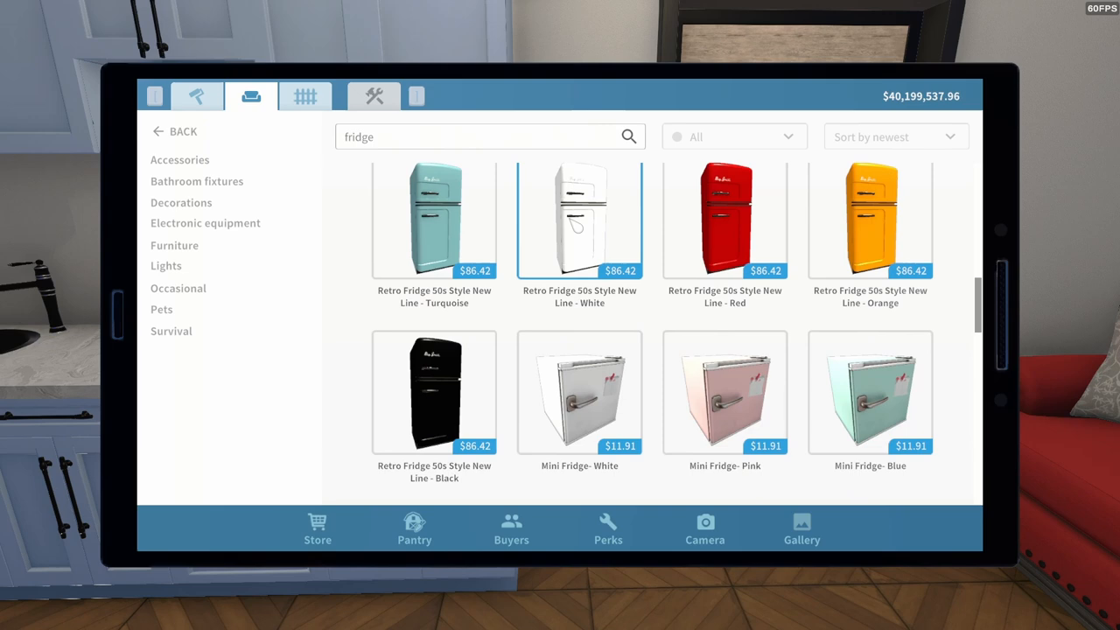
scroll(down, 3)
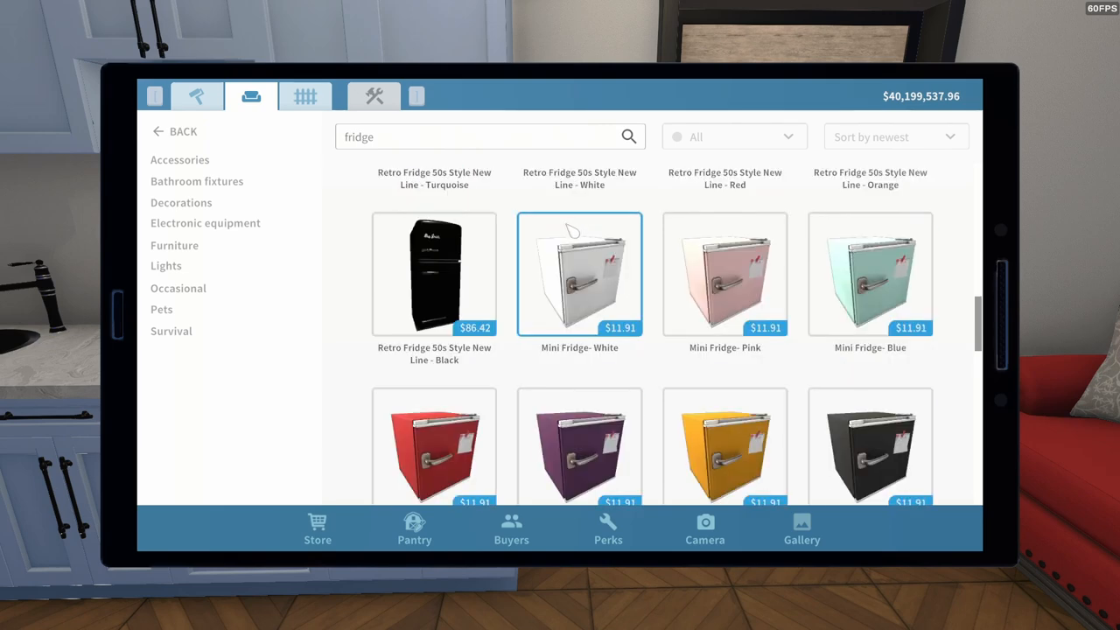
scroll(up, 3)
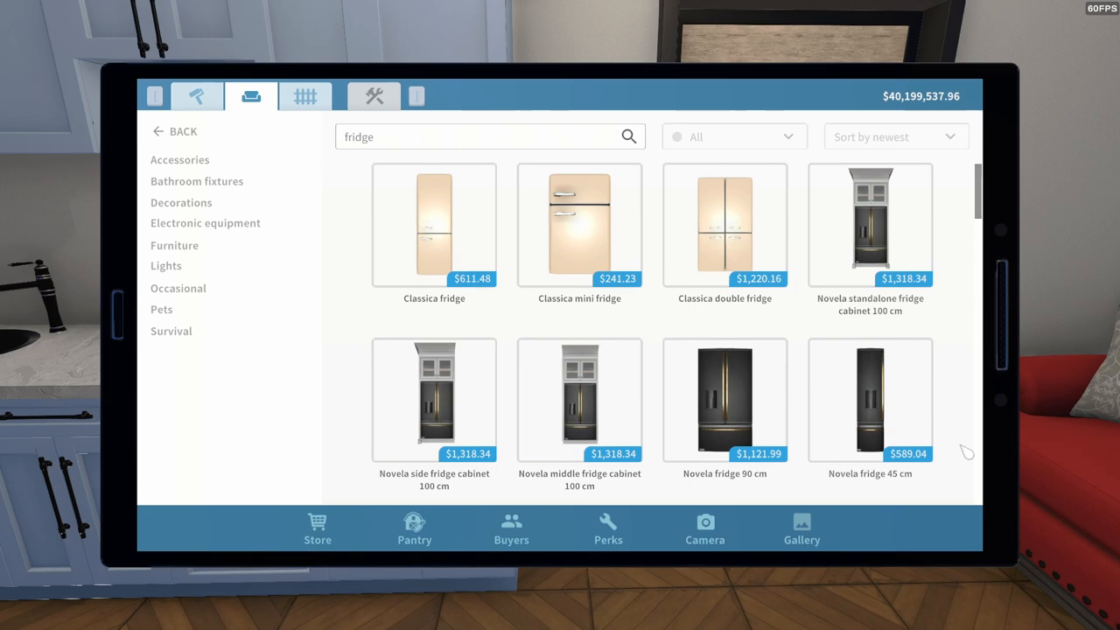
click(870, 399)
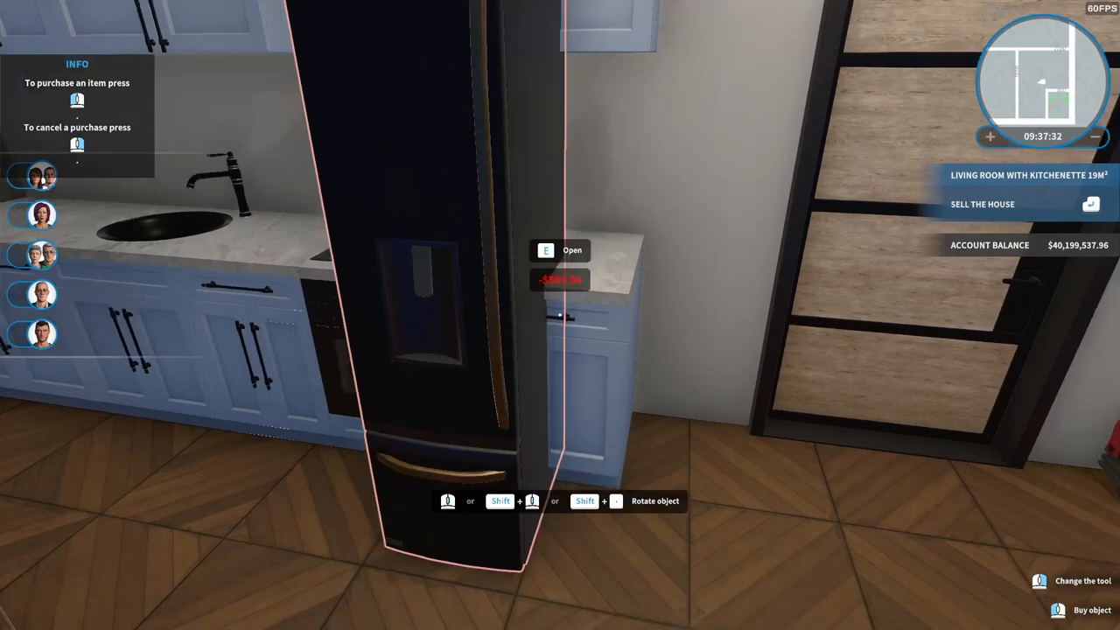
mouse_move(560, 315)
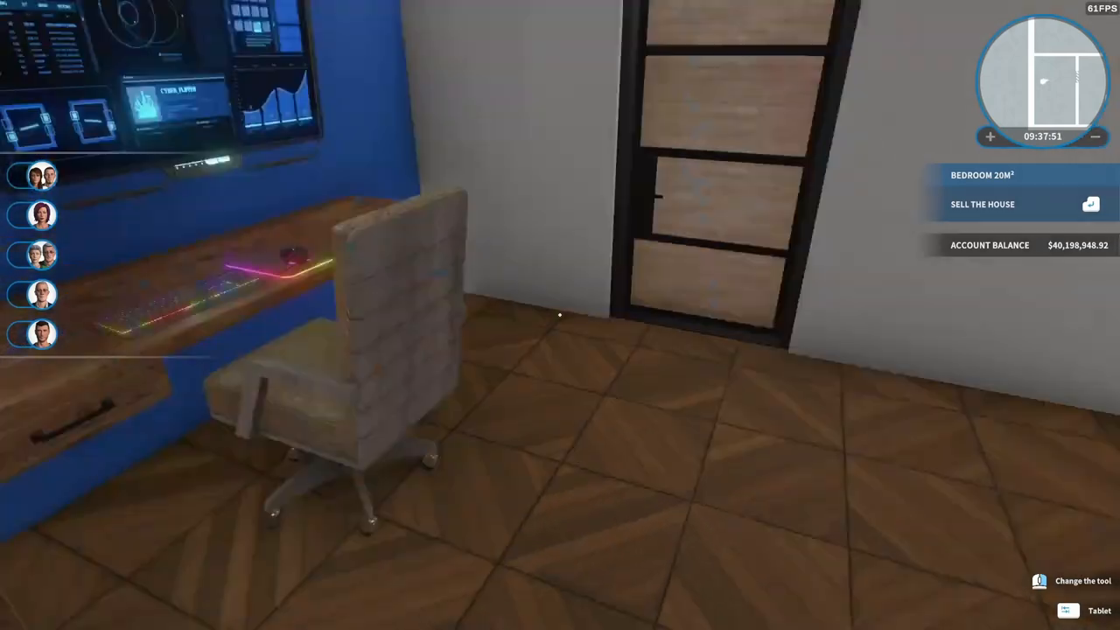
mouse_move(560, 315)
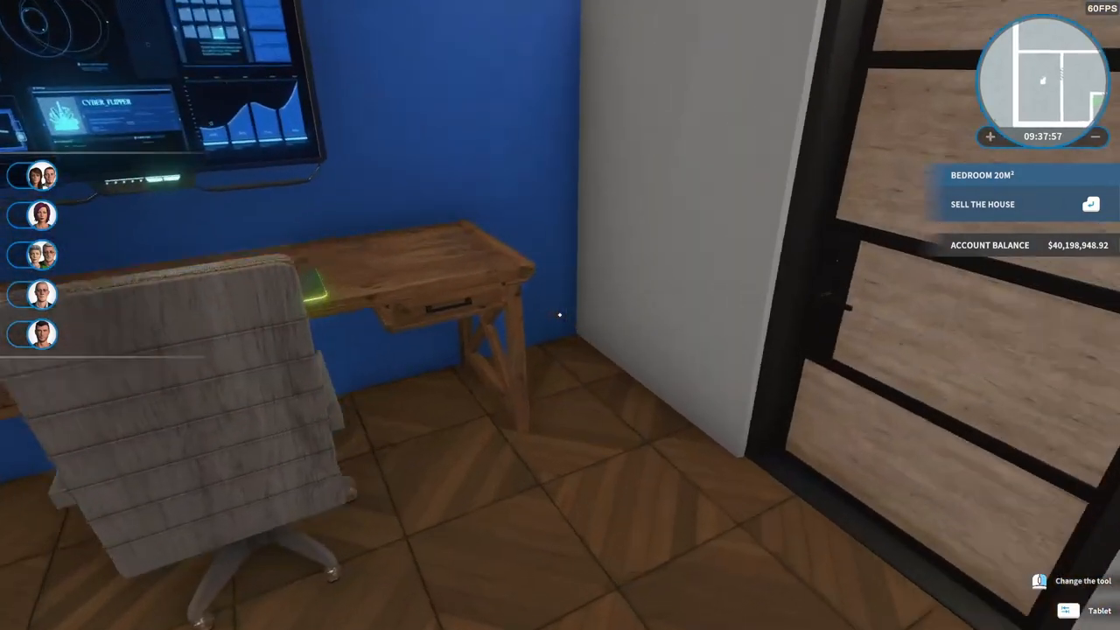
mouse_move(560, 315)
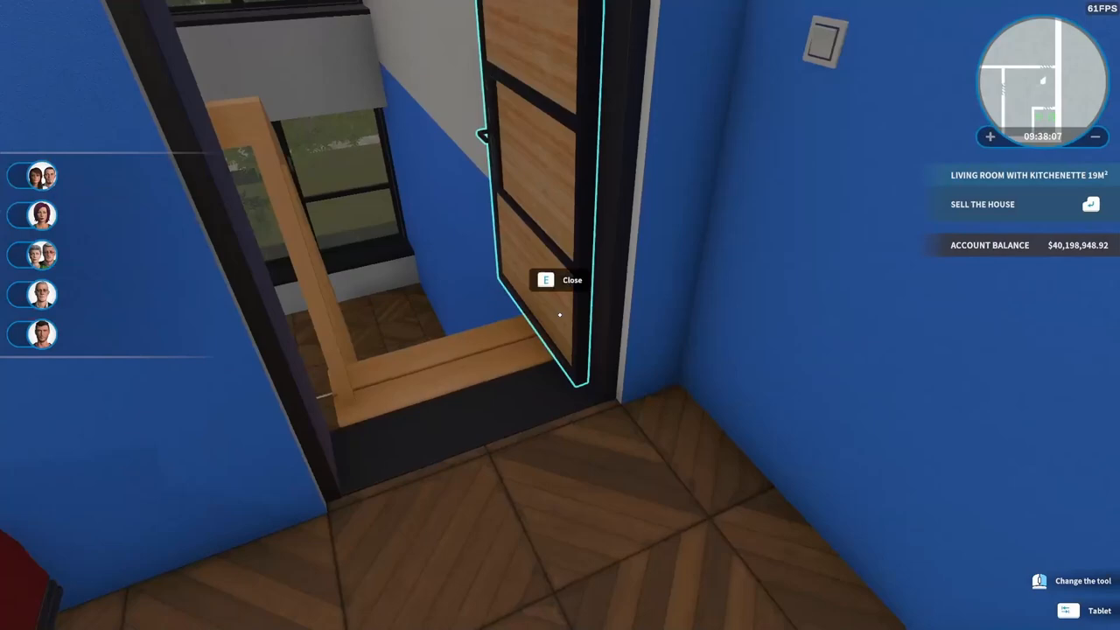
mouse_move(560, 315)
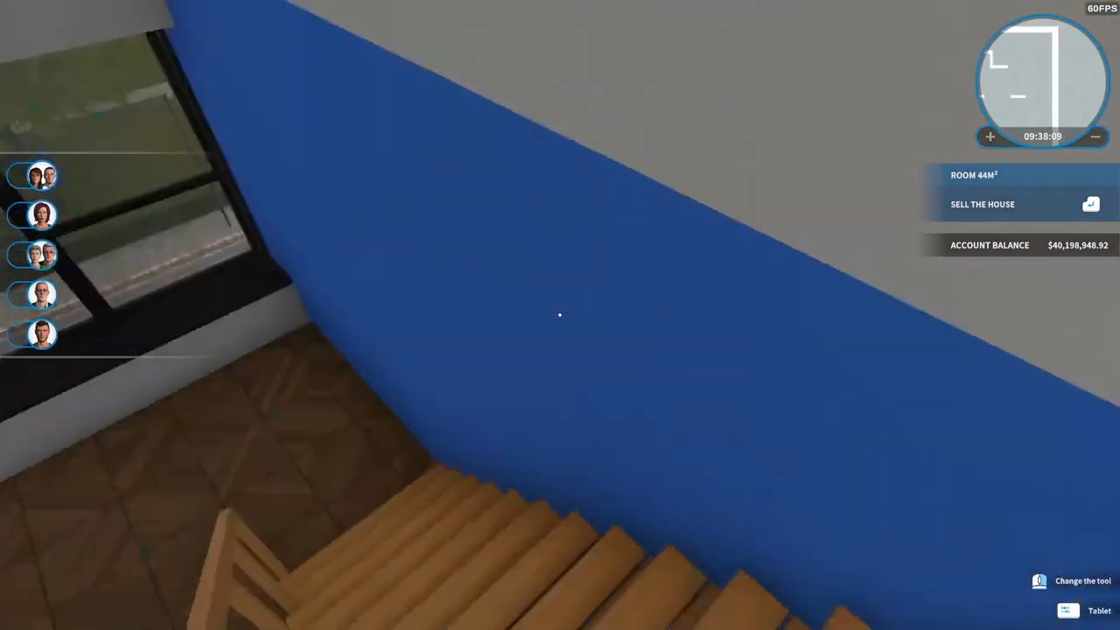
mouse_move(560, 315)
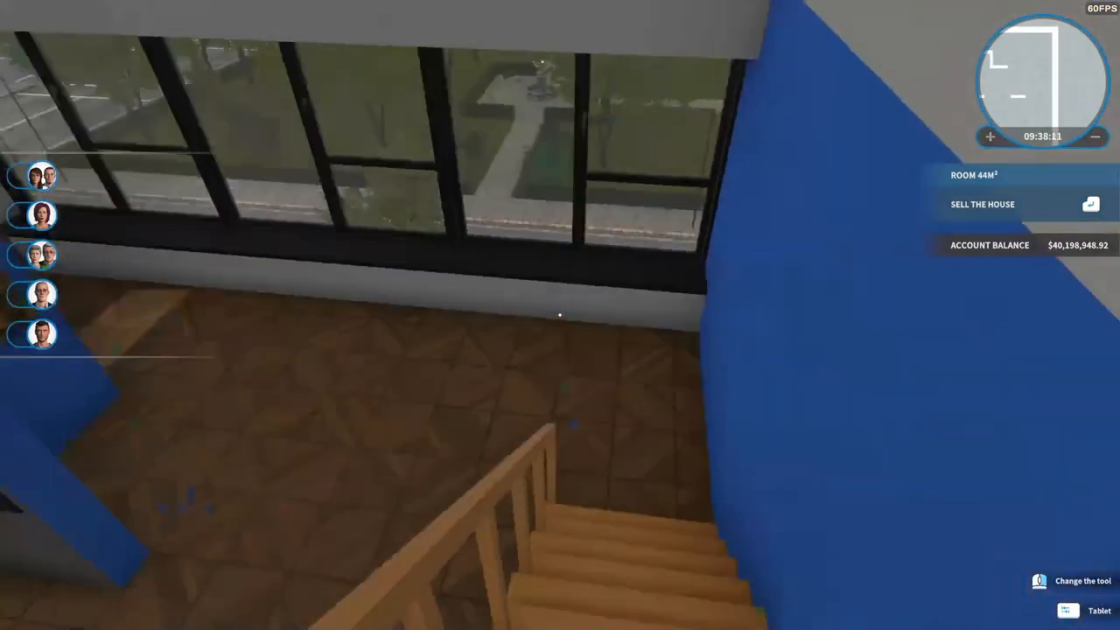
mouse_move(560, 315)
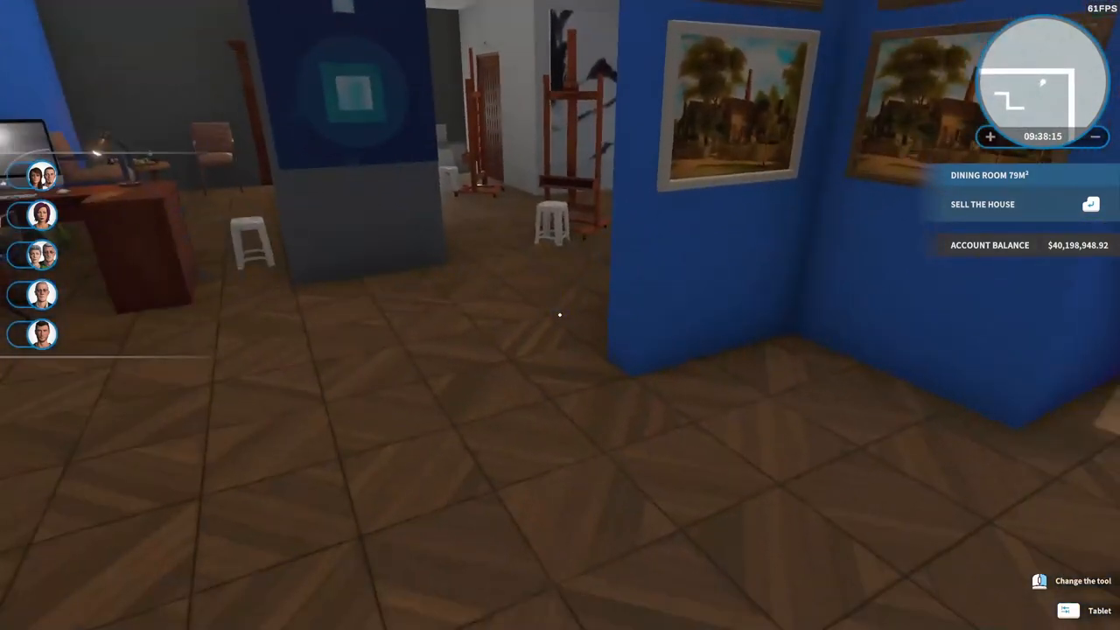
mouse_move(560, 315)
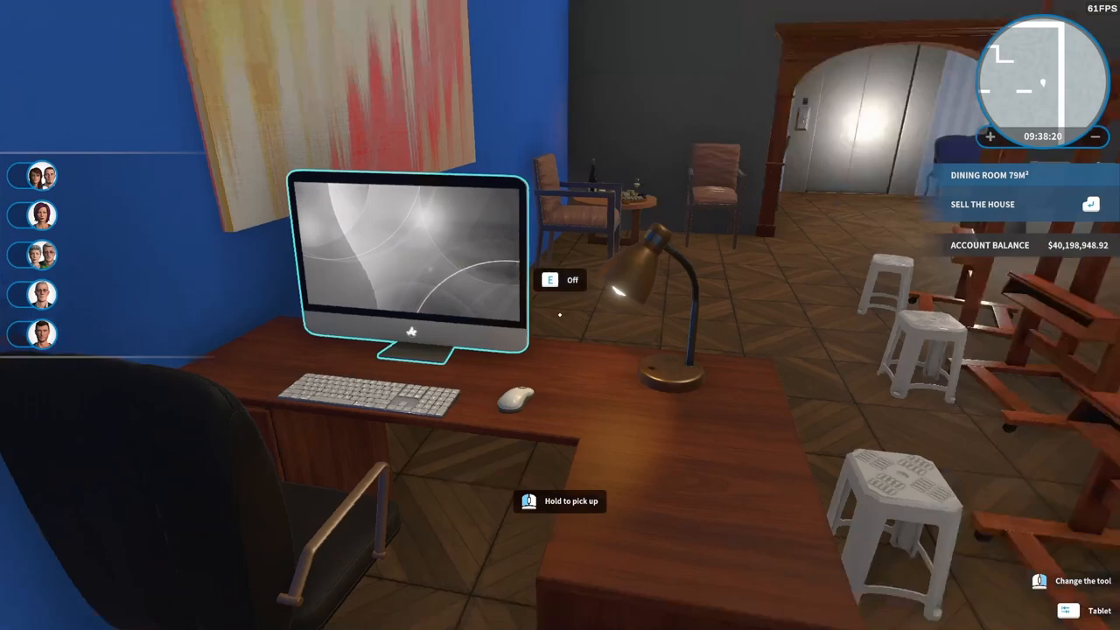
mouse_move(560, 315)
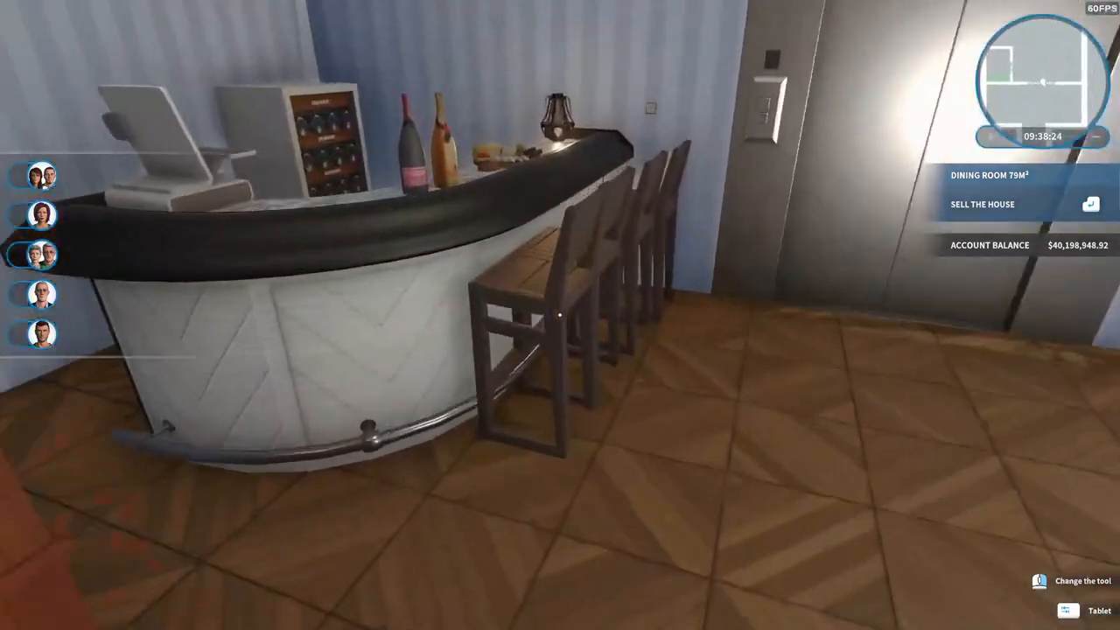
mouse_move(560, 315)
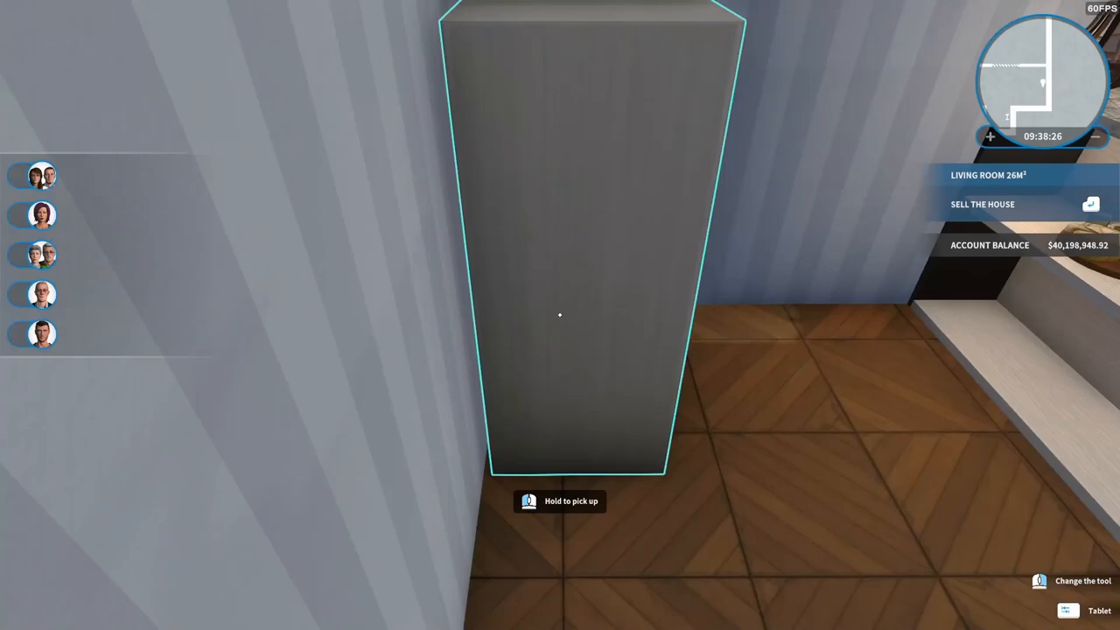
mouse_move(560, 315)
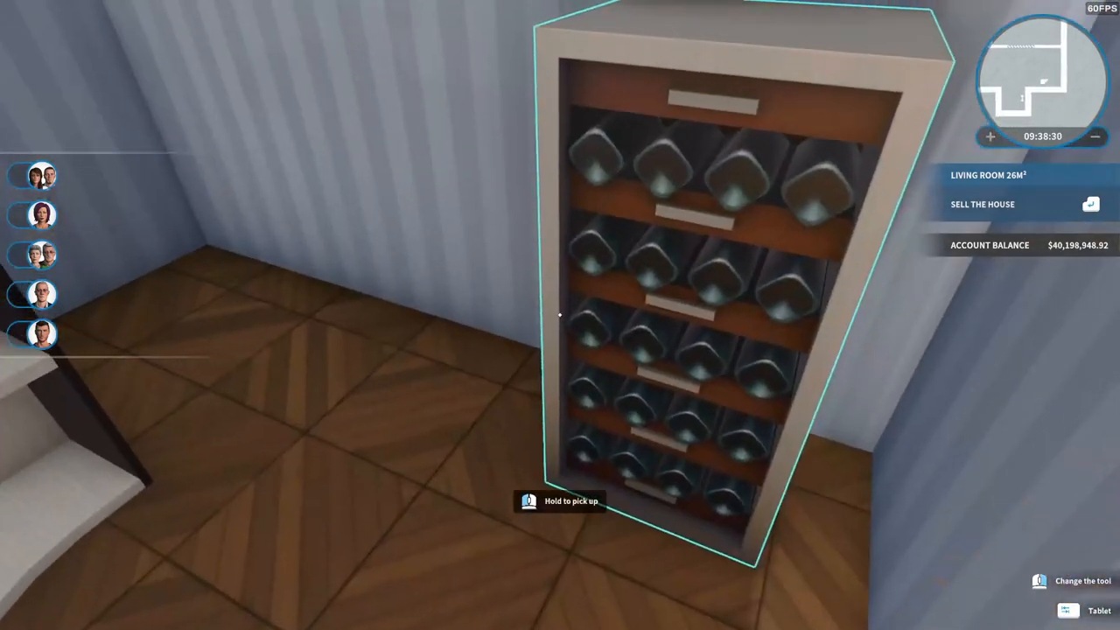
Reopen the store at the living room bar to shop for another fridge.
click(1086, 609)
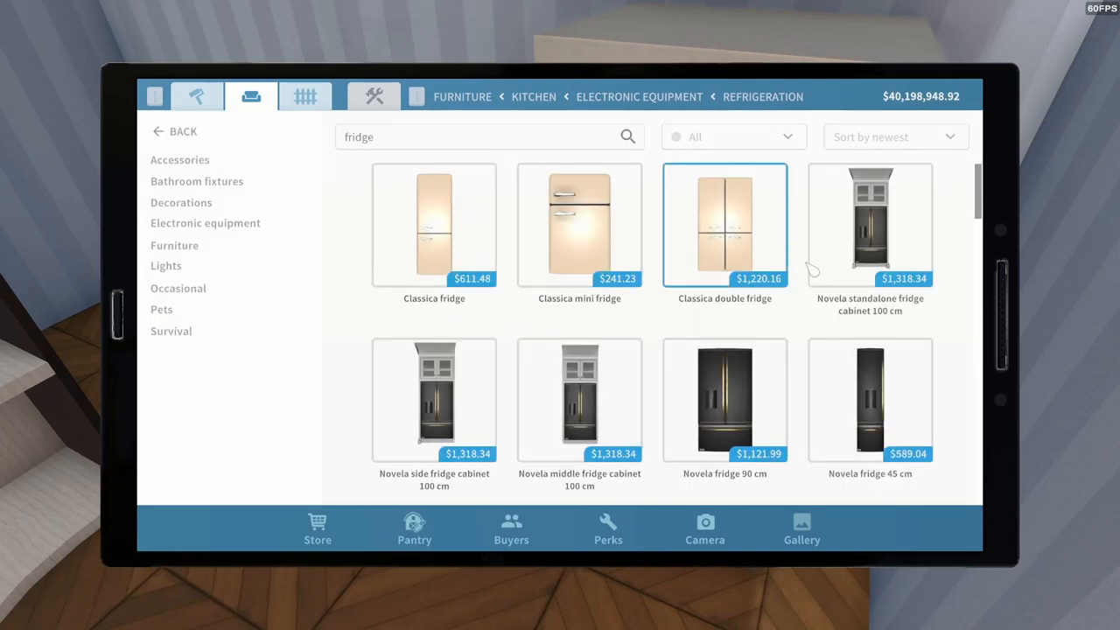
Scroll the fridge results and buy the Mini Fridge- Blue for $11.91.
scroll(down, 3)
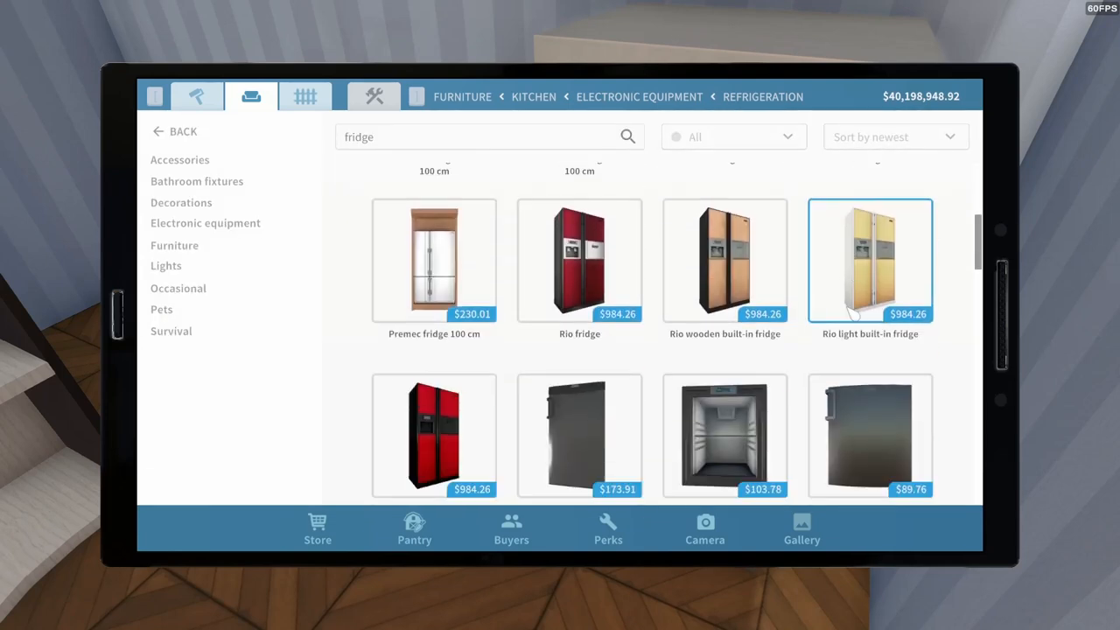
scroll(down, 3)
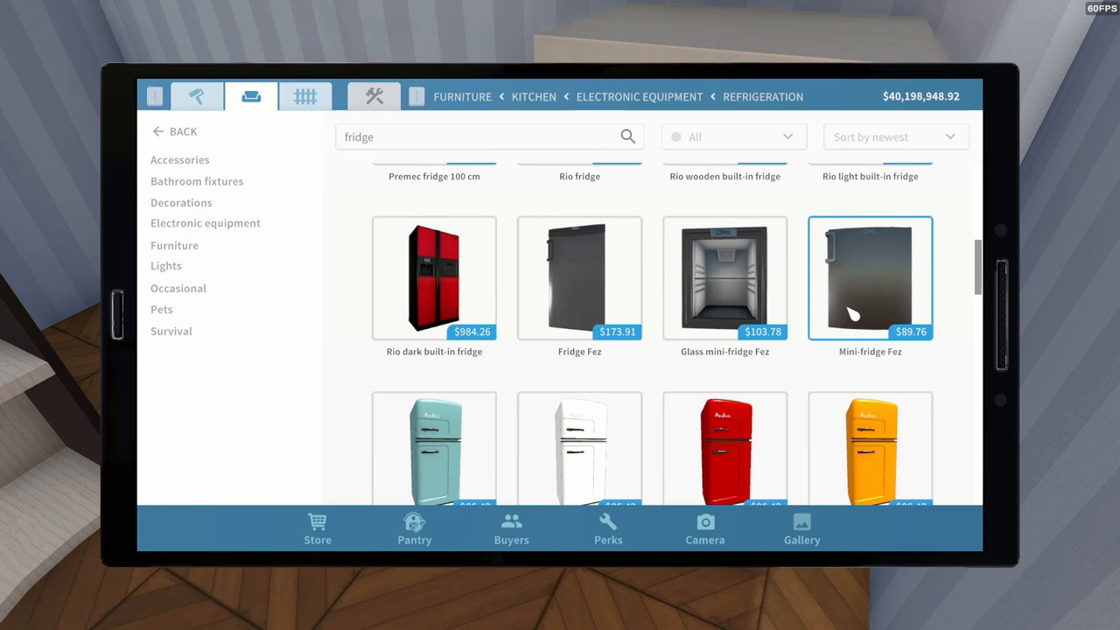
mouse_move(644, 304)
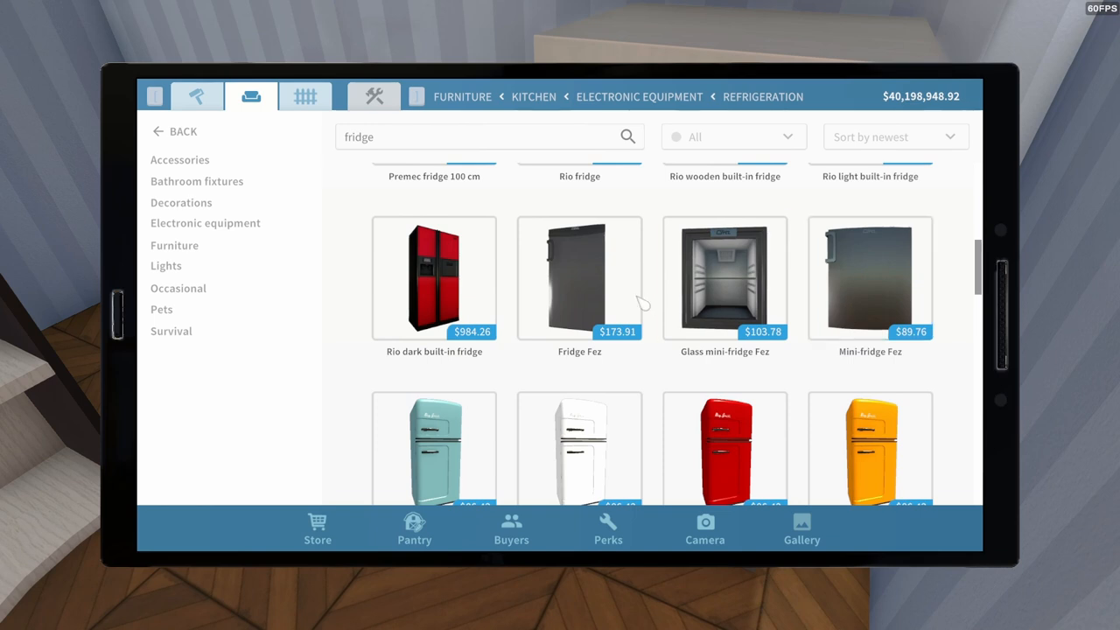
scroll(down, 3)
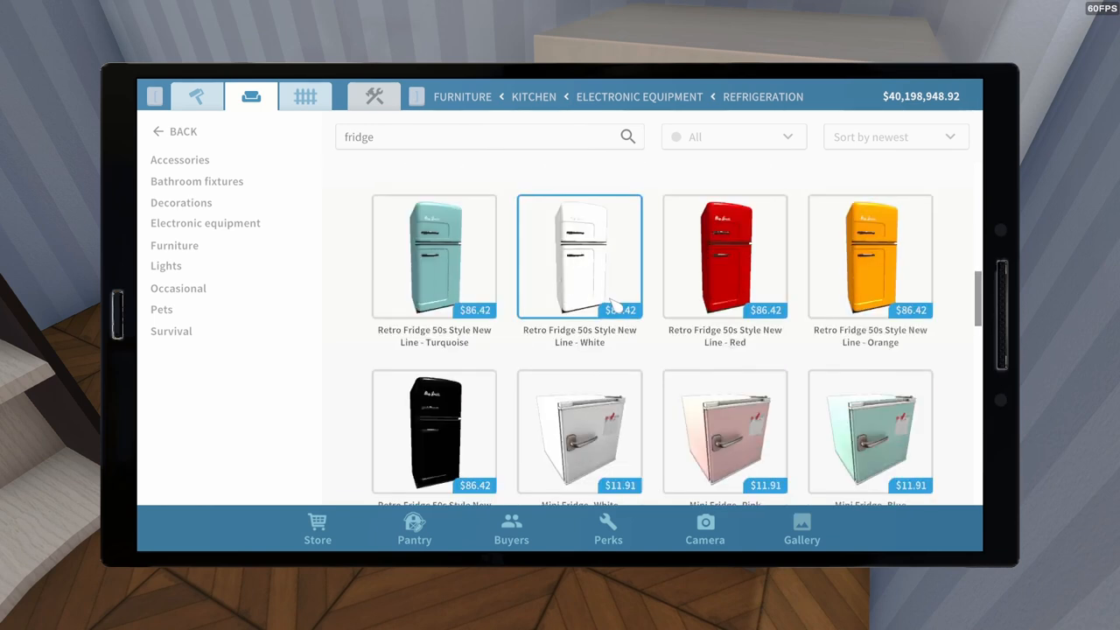
scroll(down, 3)
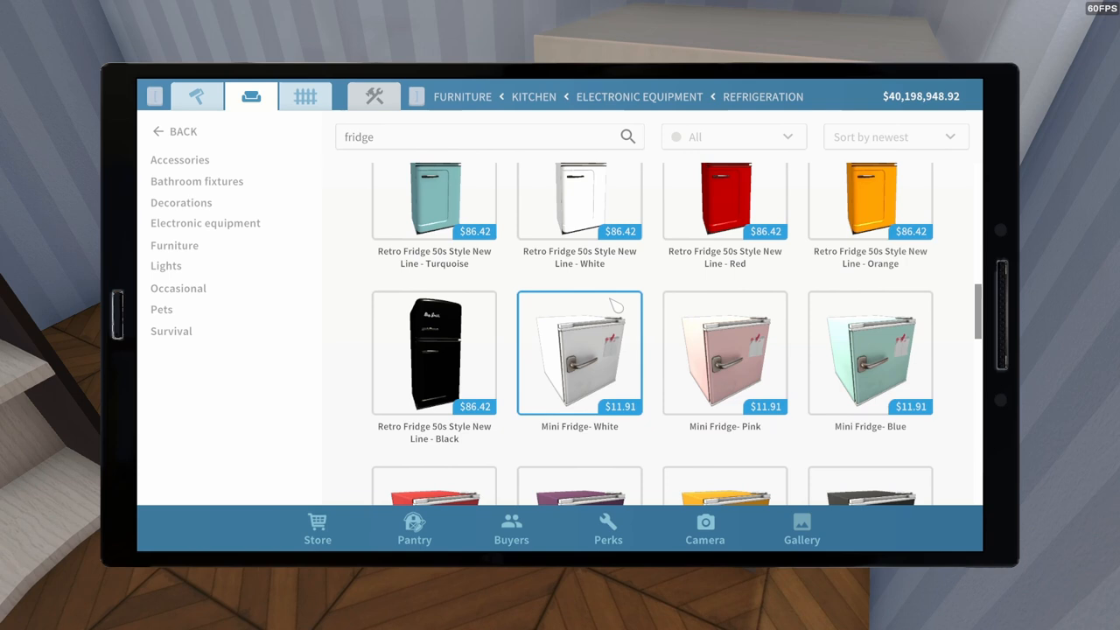
scroll(down, 3)
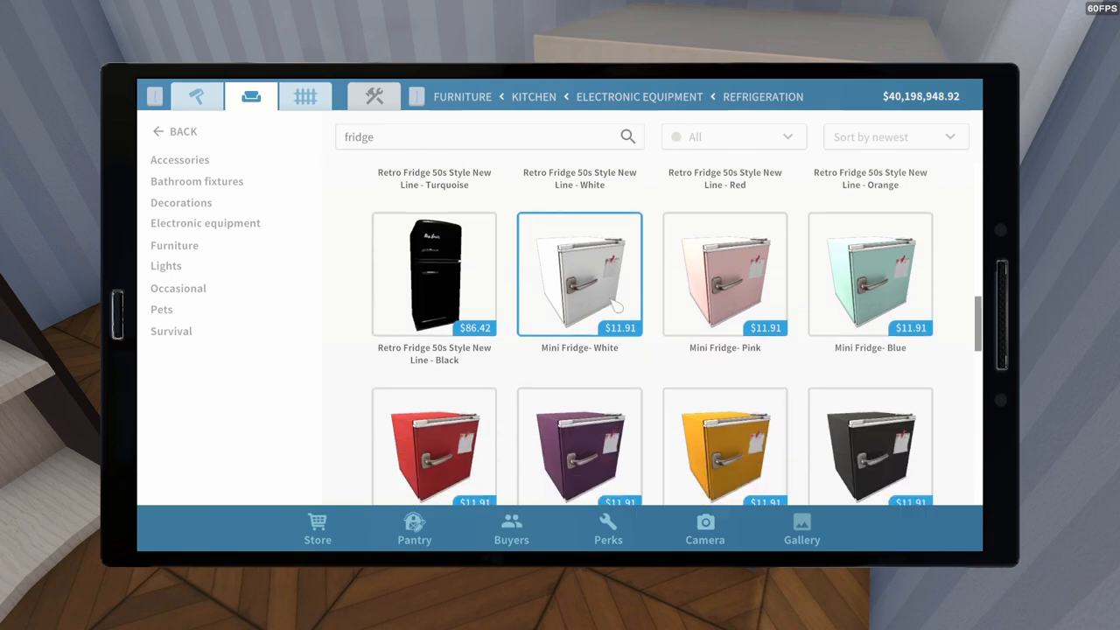
click(869, 273)
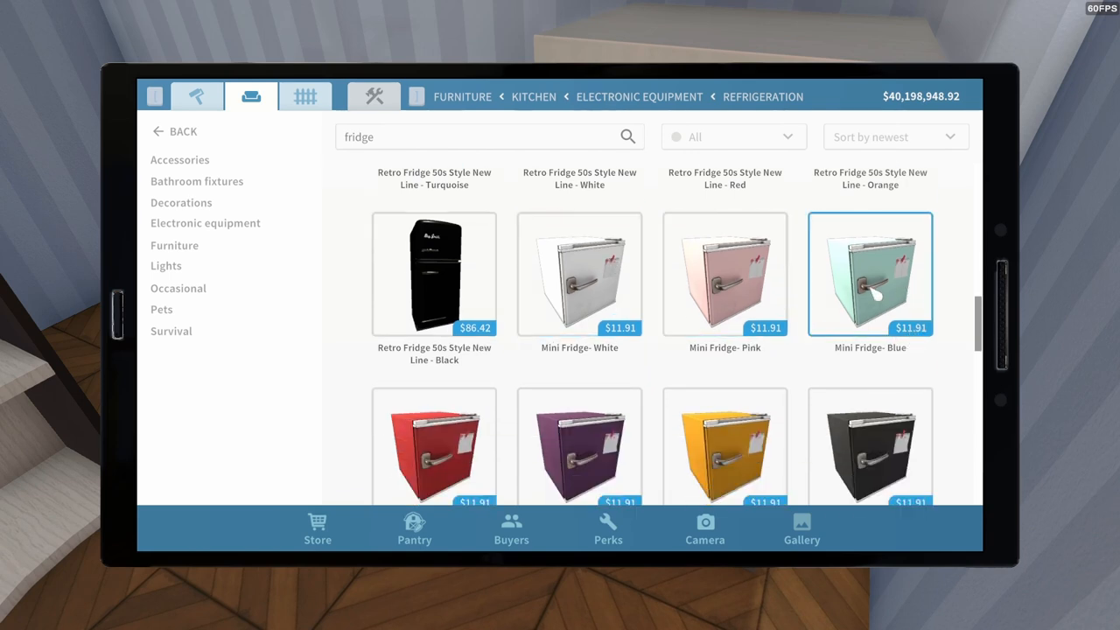
click(869, 273)
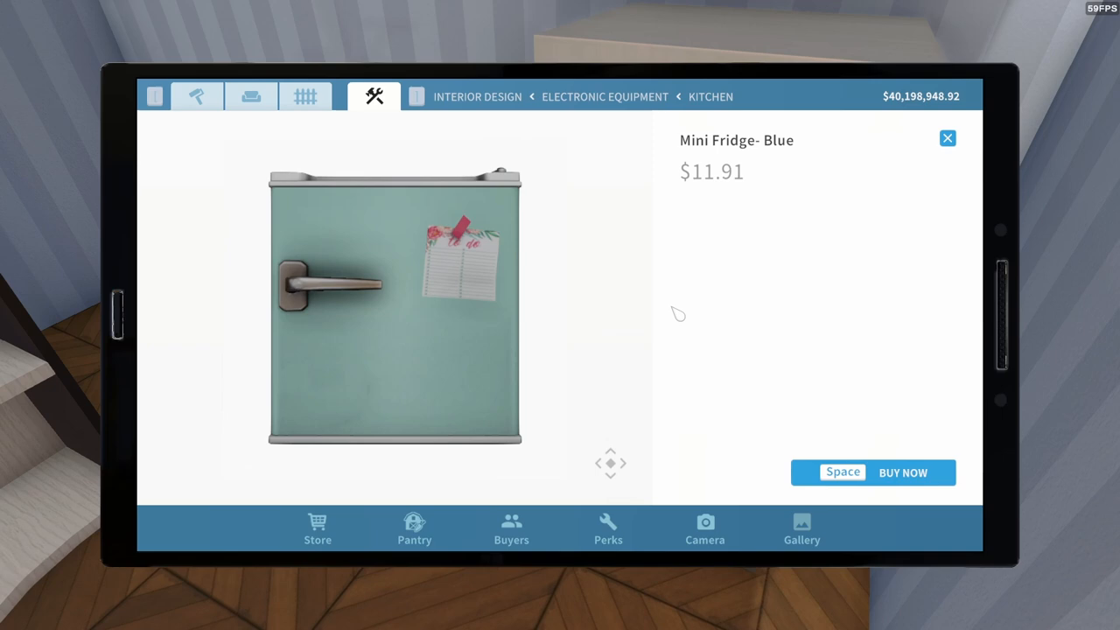
click(903, 473)
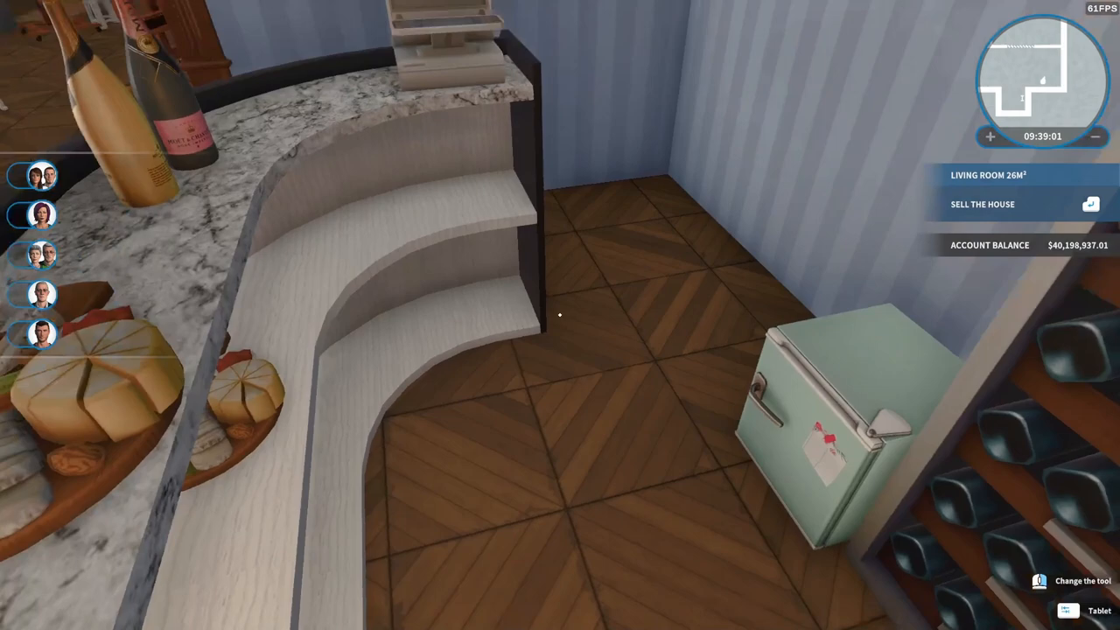
mouse_move(560, 315)
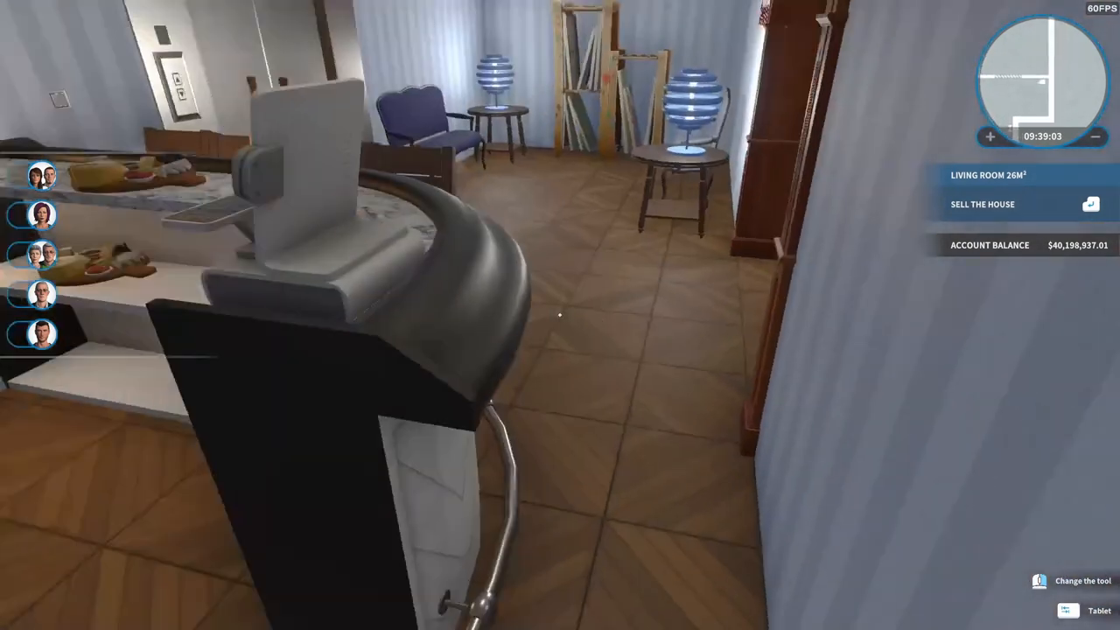
mouse_move(560, 315)
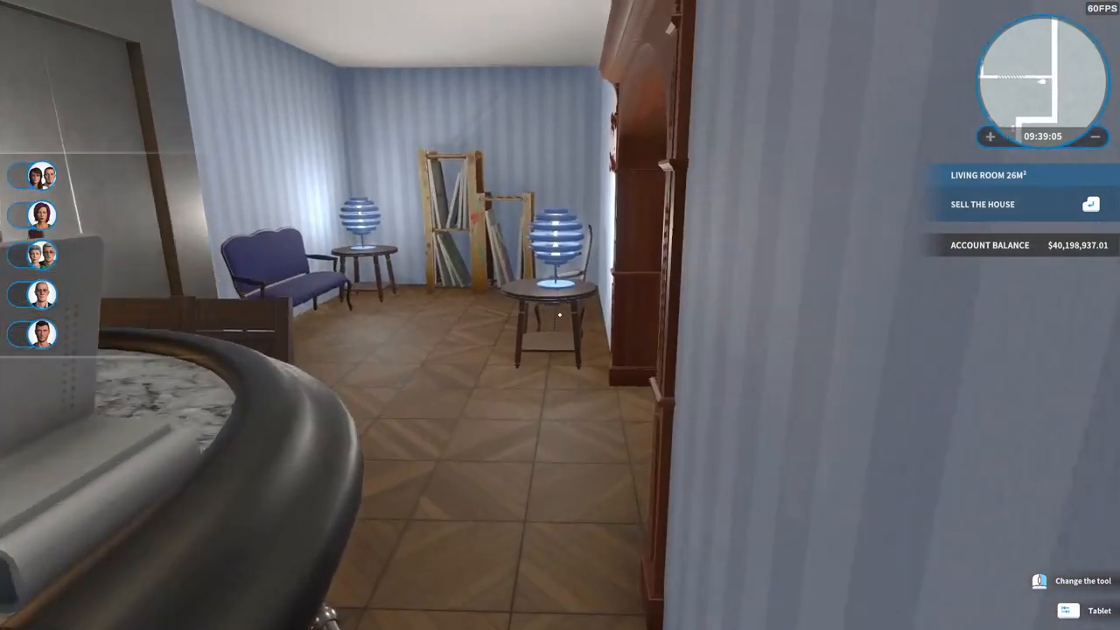
mouse_move(560, 315)
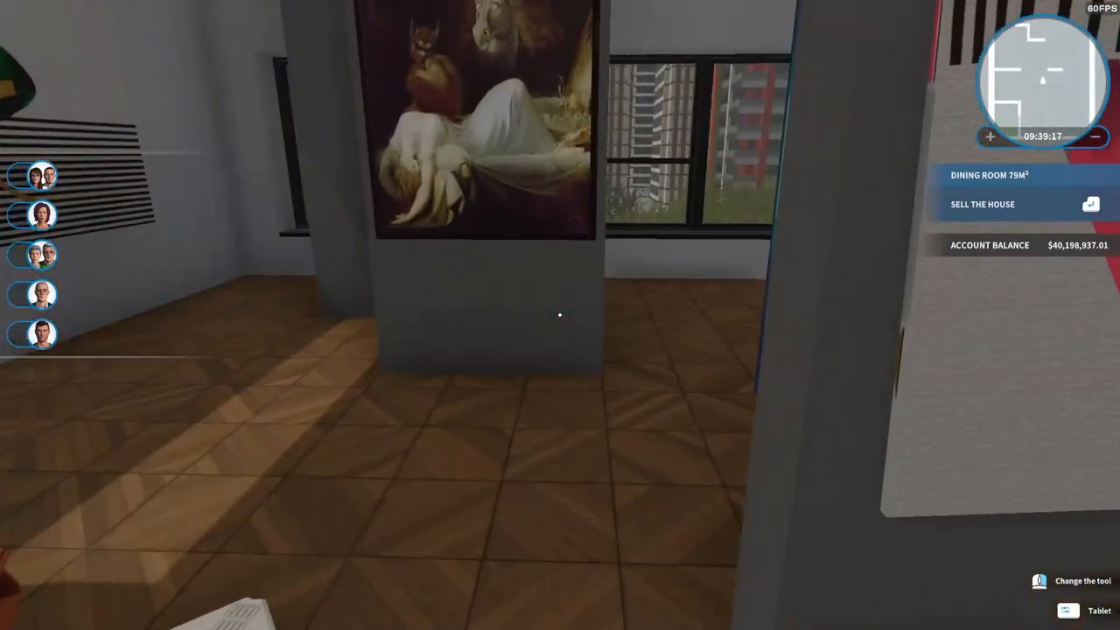
mouse_move(560, 315)
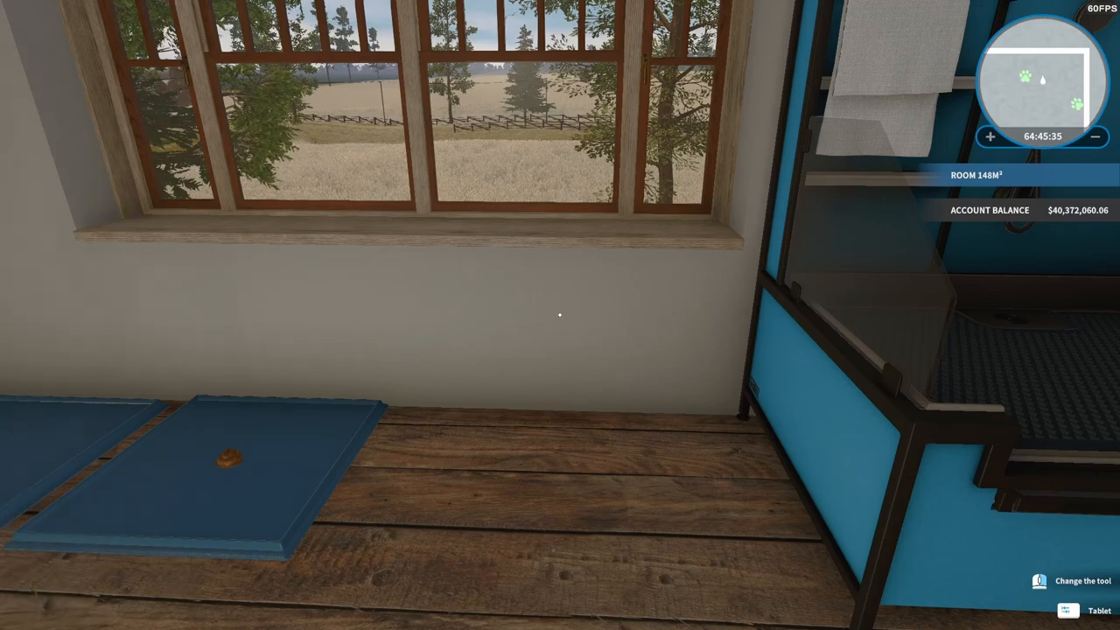
mouse_move(560, 315)
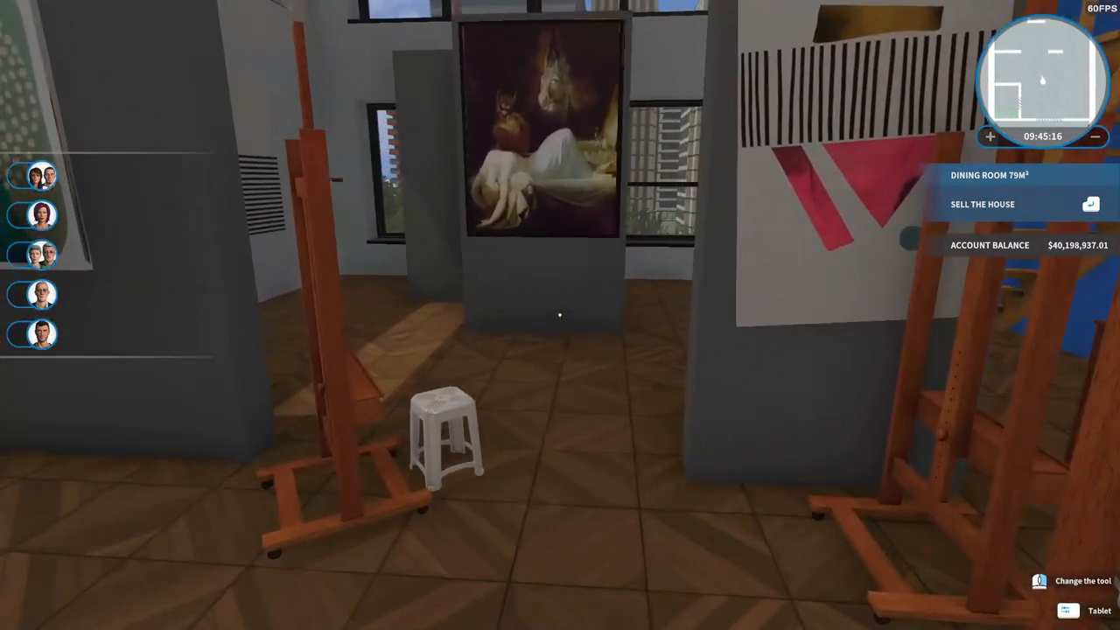
mouse_move(560, 315)
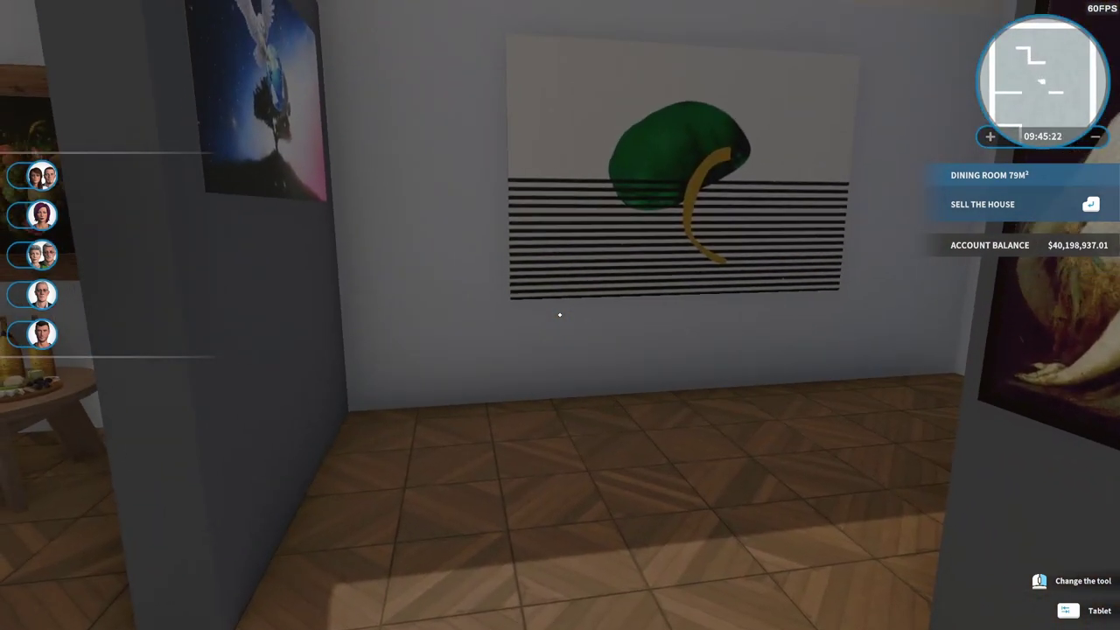
Put the apartment up for auction from the House Sale summary.
click(983, 203)
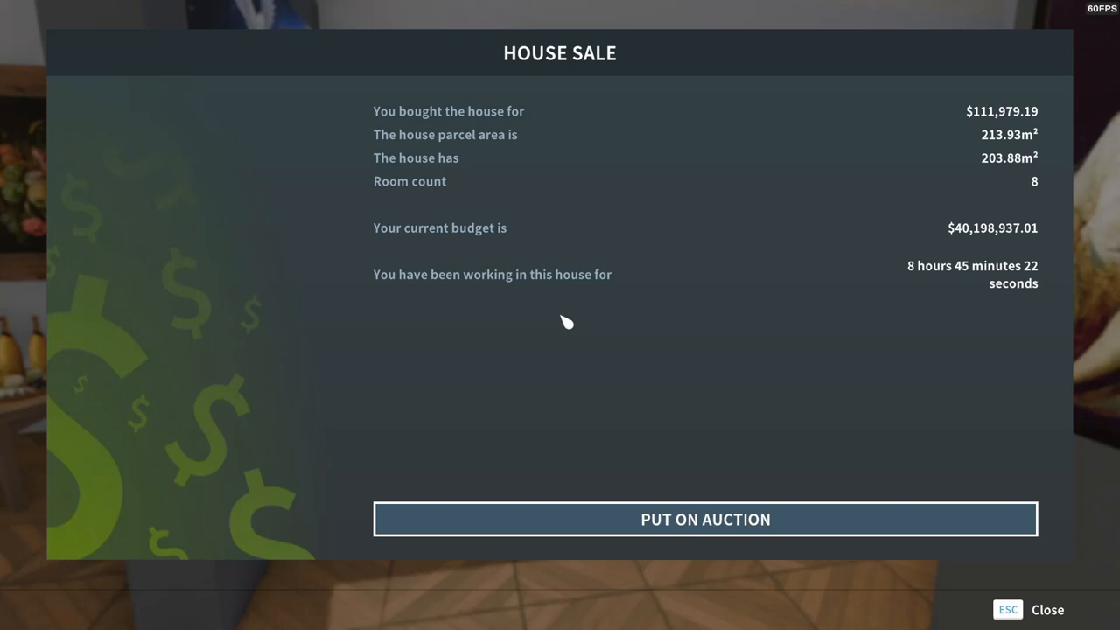
mouse_move(744, 518)
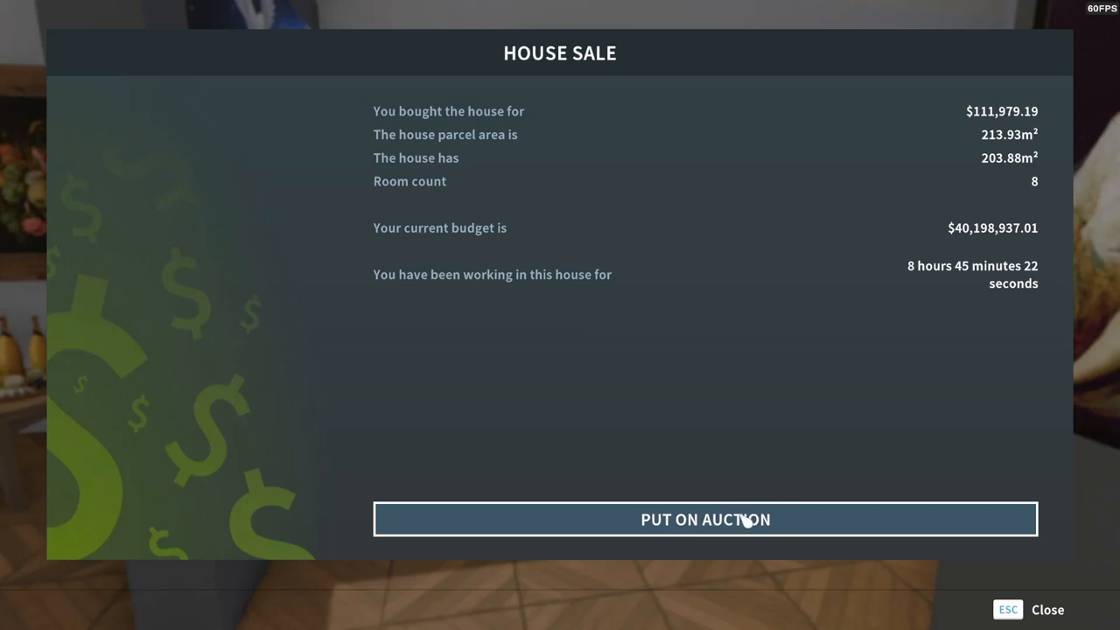
mouse_move(738, 524)
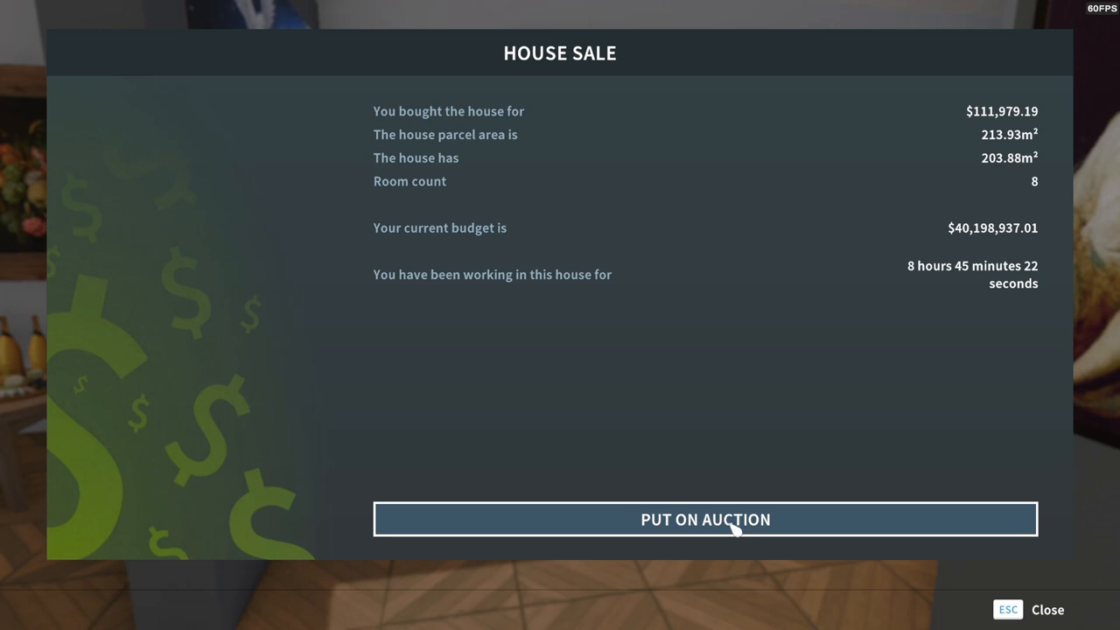
click(706, 518)
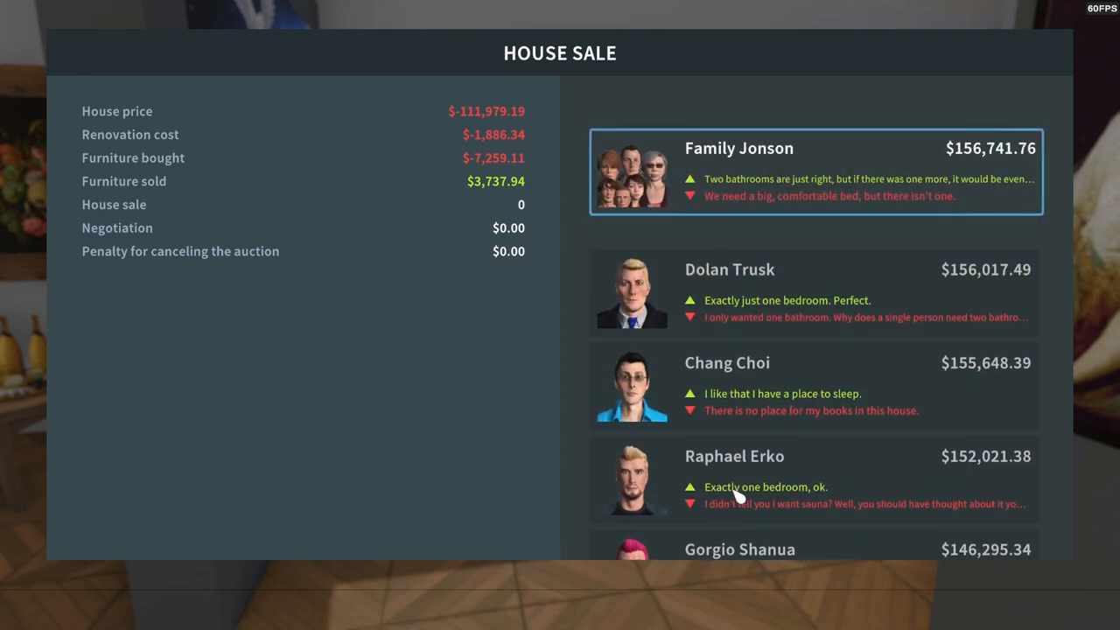
Review the bidder list until the auction closes at $170,057.05.
scroll(up, 3)
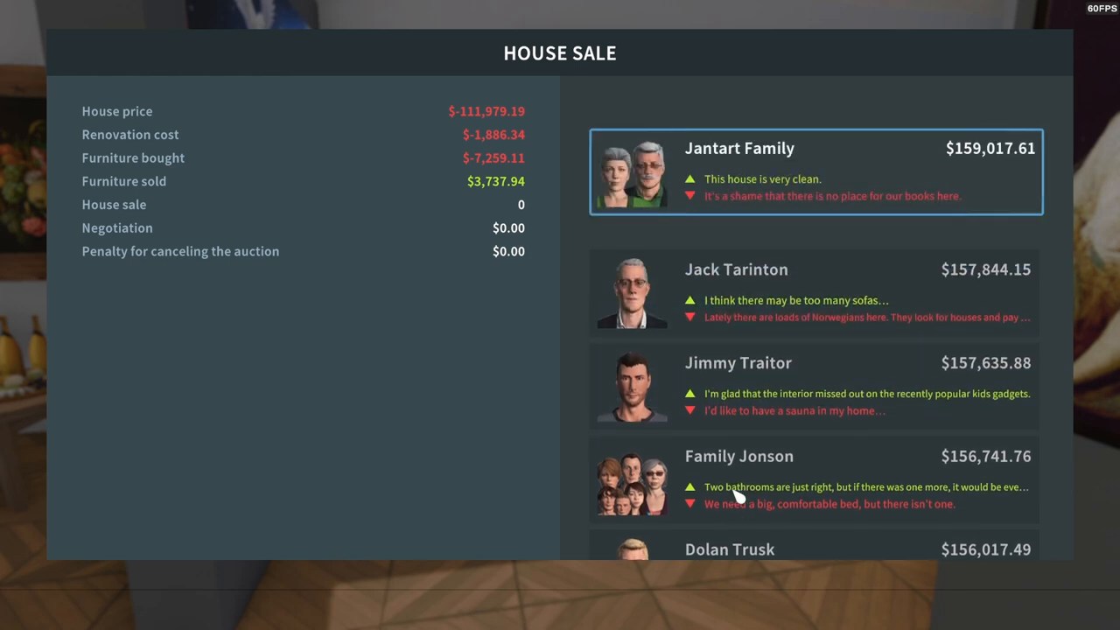
scroll(up, 3)
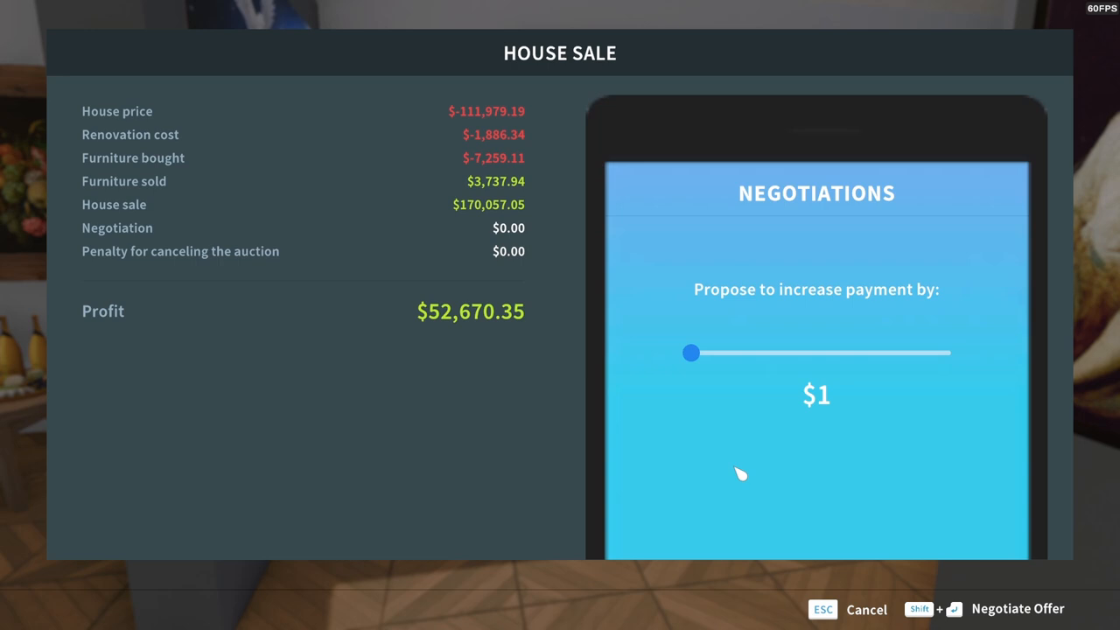
Adjust the negotiation slider and settle on a $3,066 payment increase.
drag(691, 353, 700, 357)
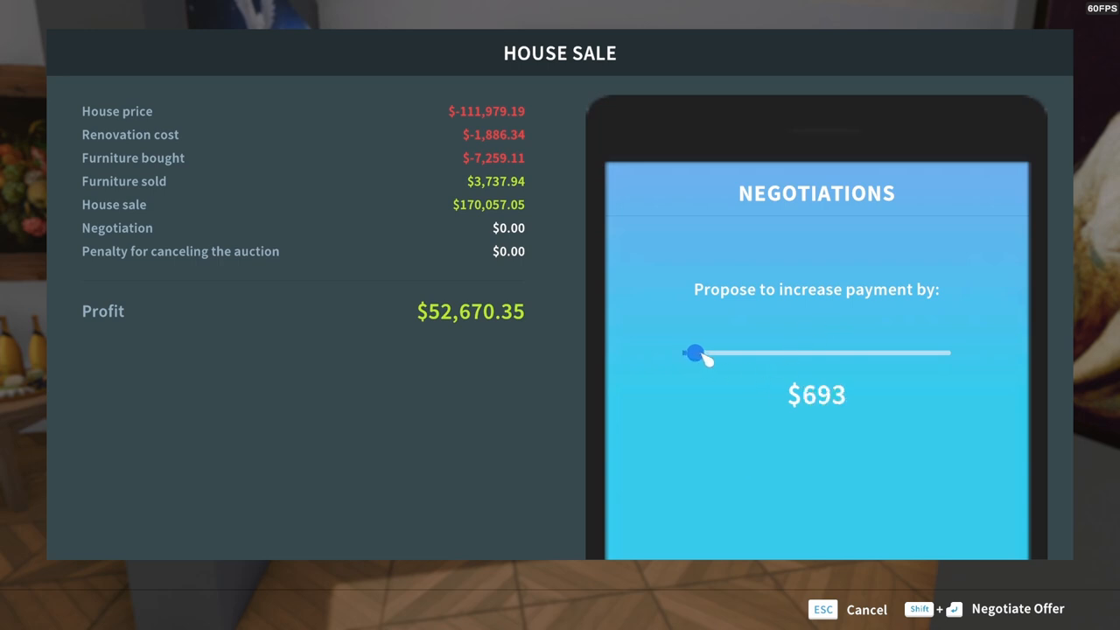
drag(693, 353, 719, 353)
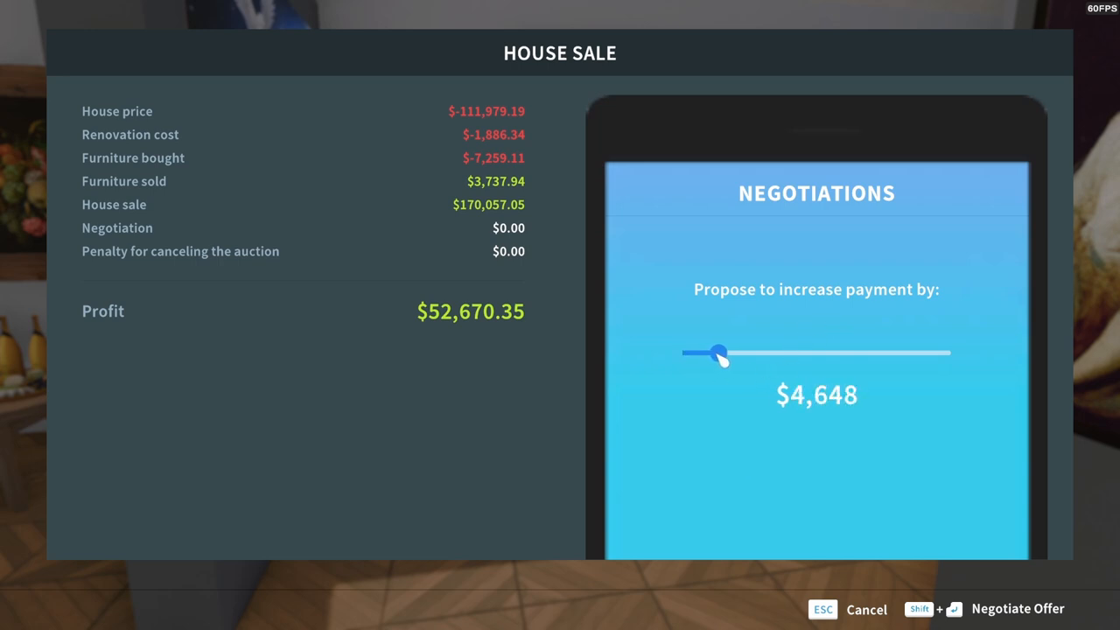
drag(725, 355, 714, 356)
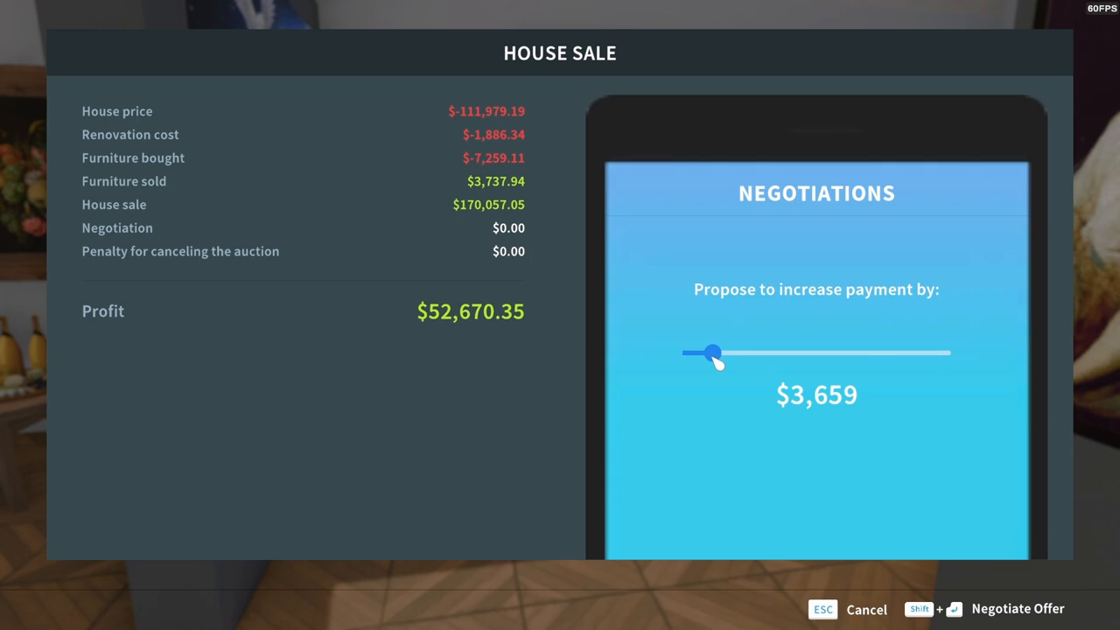
drag(714, 354, 709, 353)
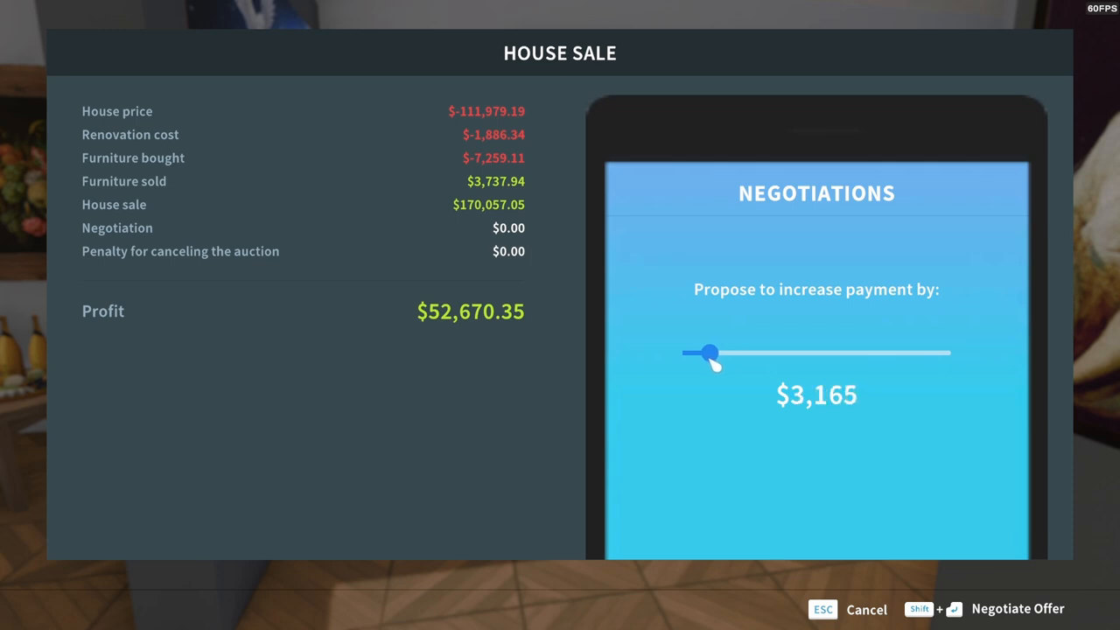
drag(711, 352, 707, 352)
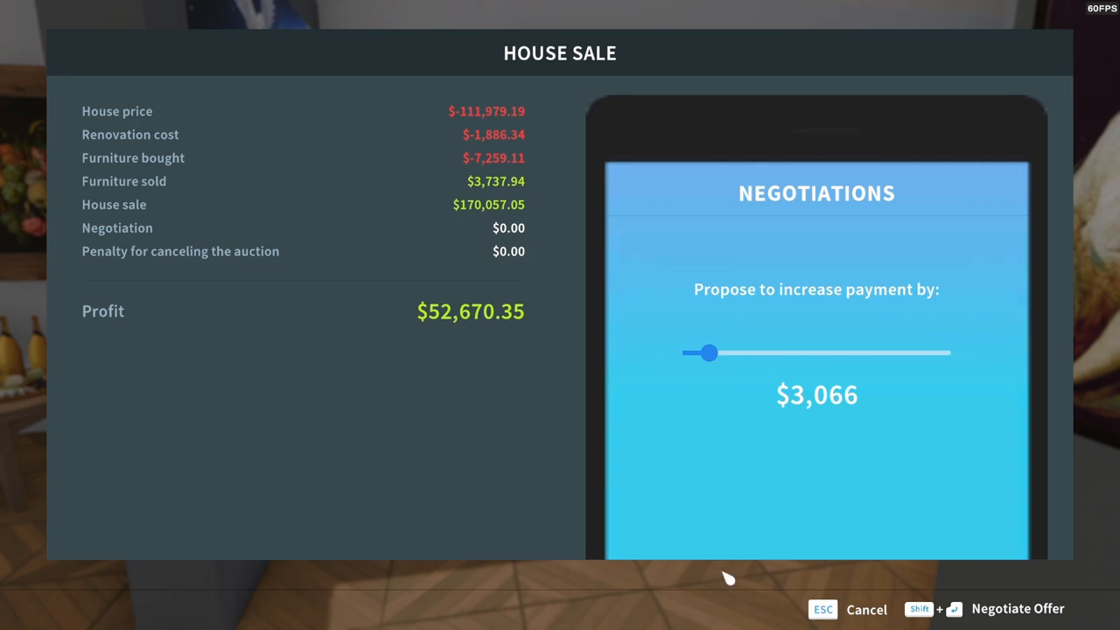
mouse_move(716, 539)
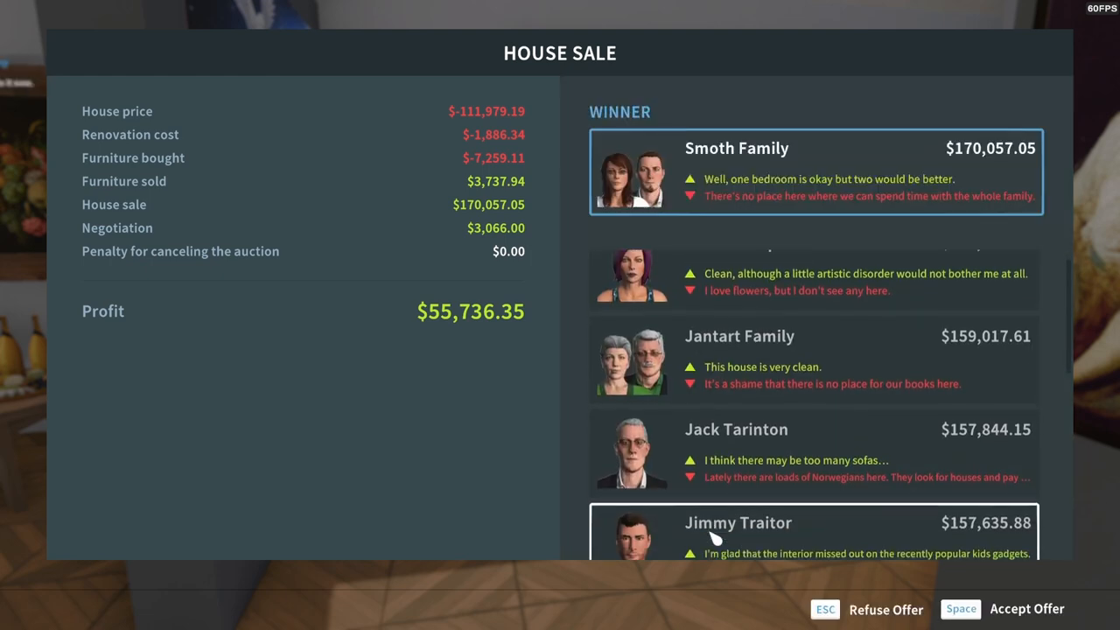
Complete the sale to the Smoth Family for $55,736.35 profit.
scroll(down, 3)
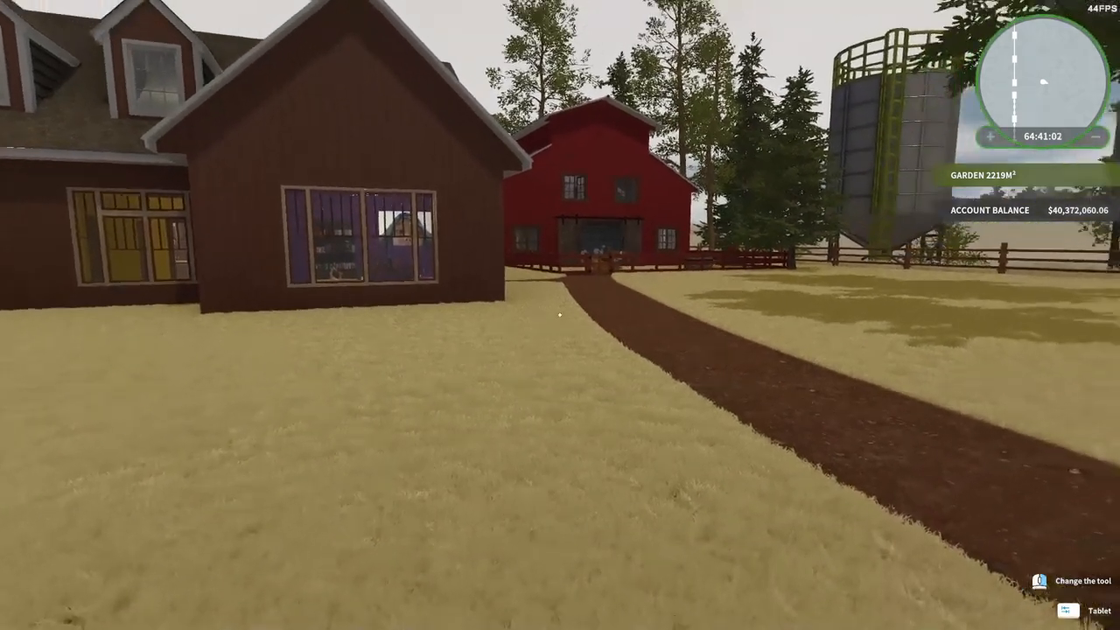
mouse_move(560, 315)
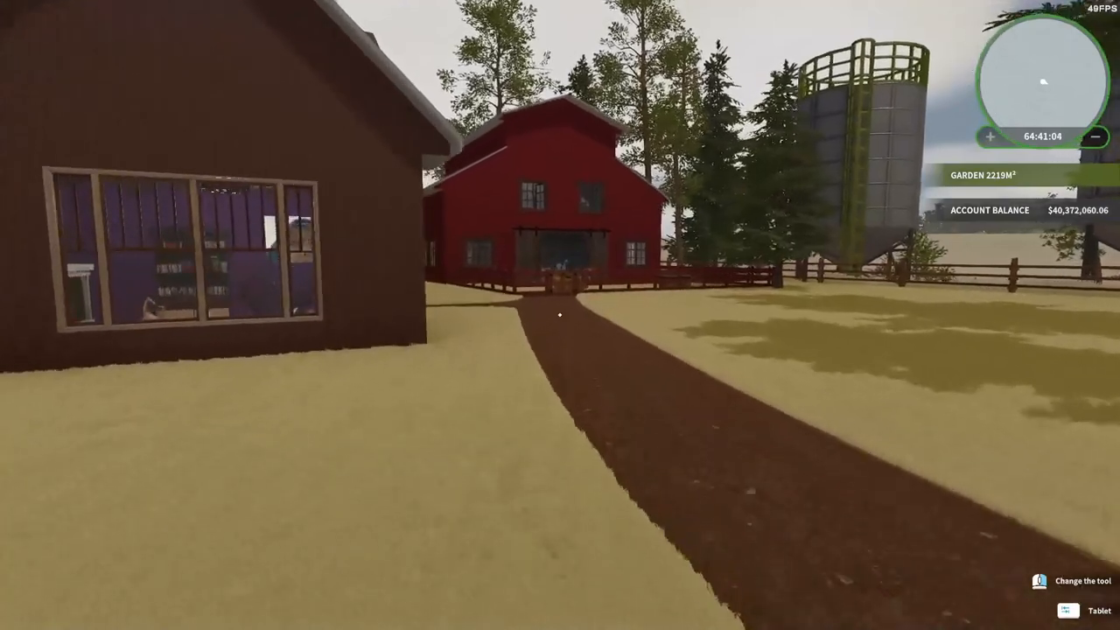
mouse_move(560, 315)
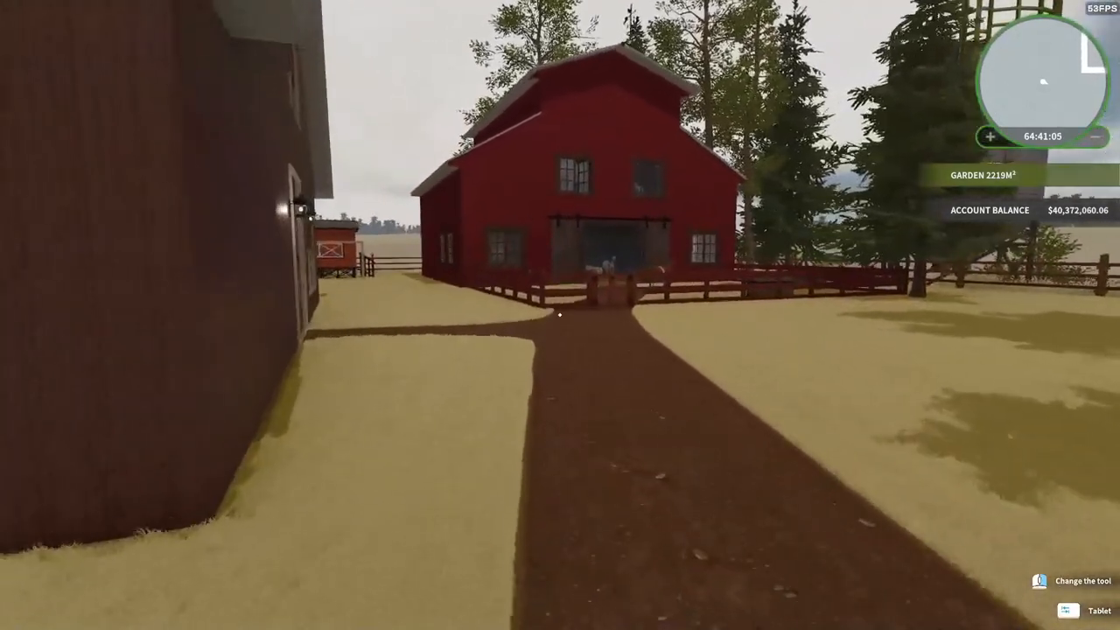
Walk along the farm path toward the red barn's fenced paddock.
key(w)
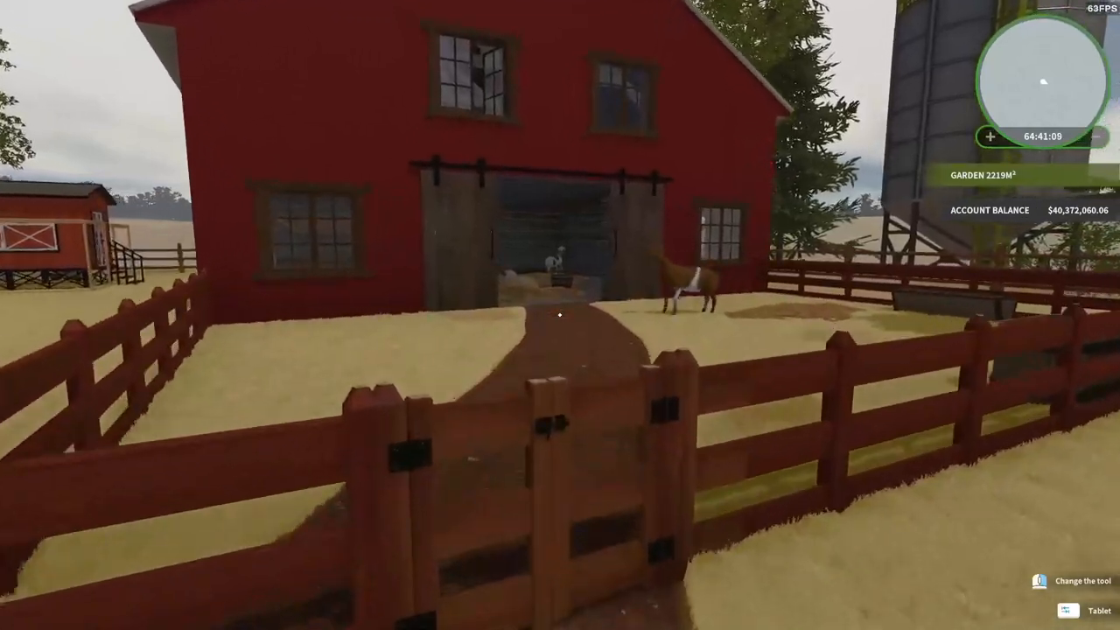
mouse_move(560, 315)
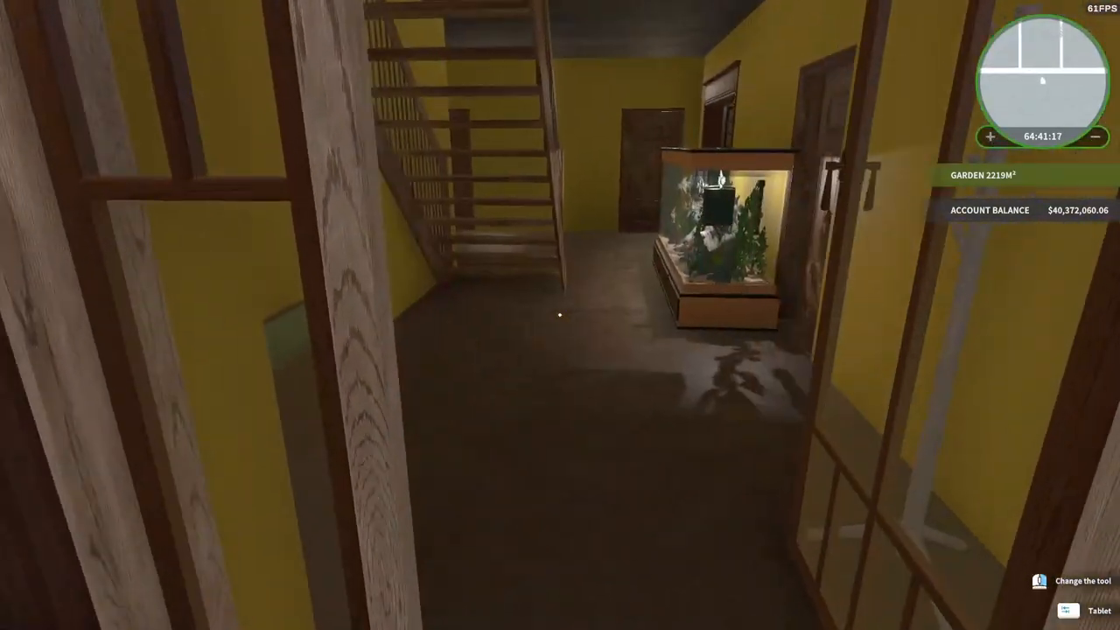
mouse_move(560, 315)
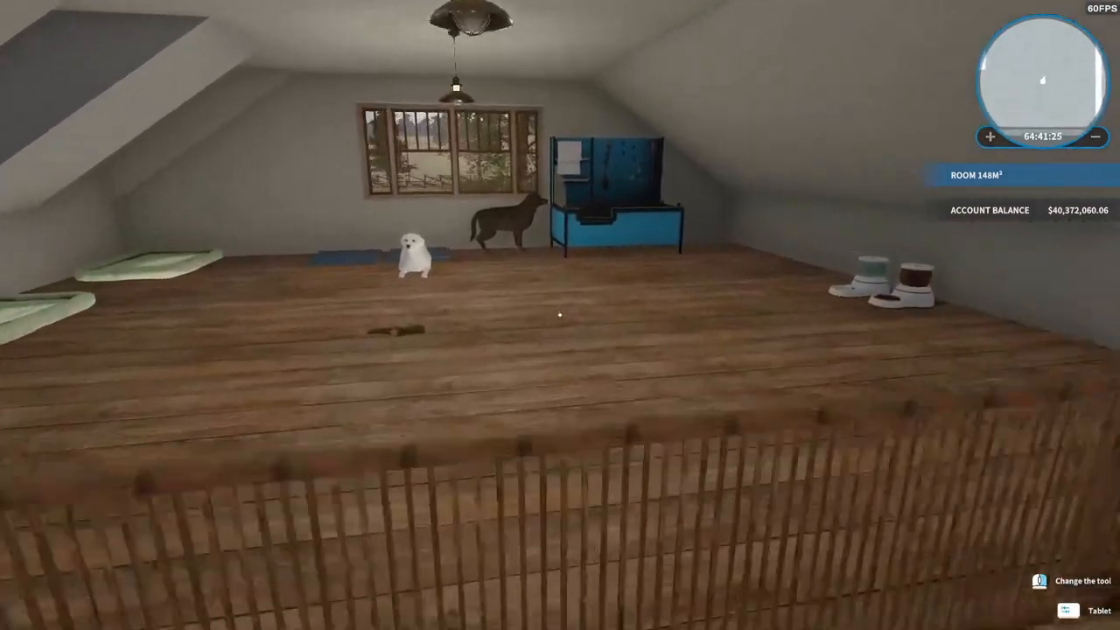
mouse_move(560, 315)
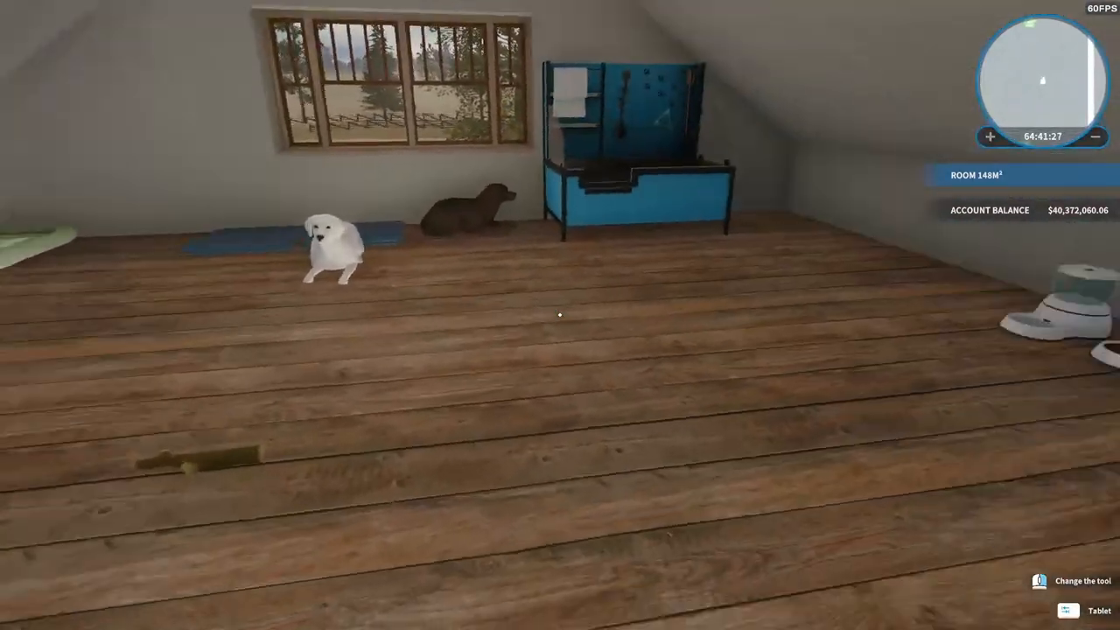
mouse_move(560, 315)
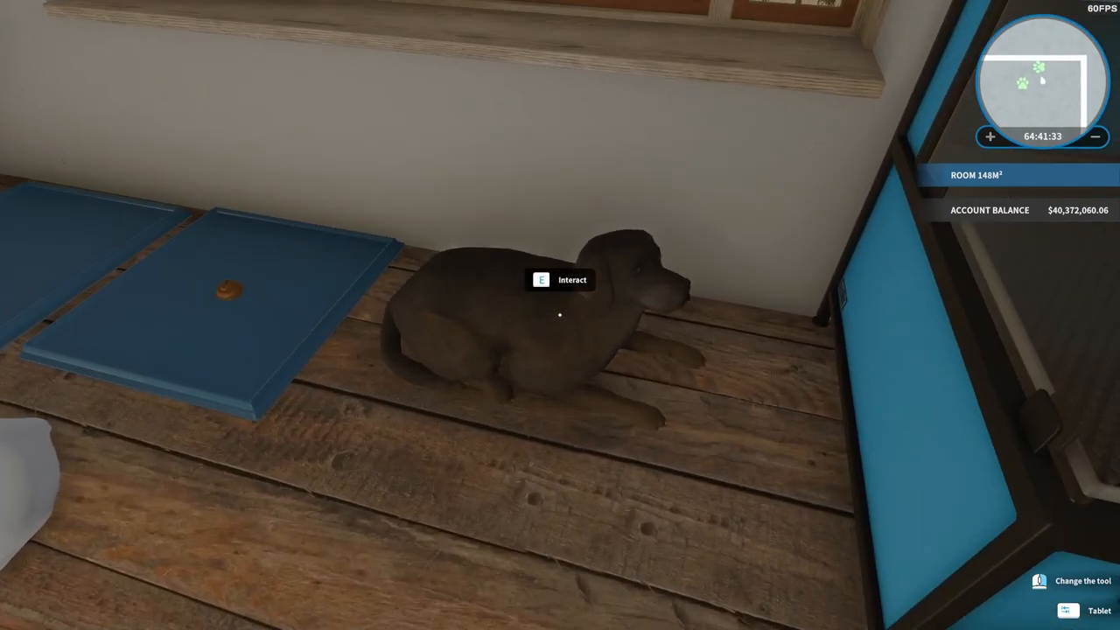
key(e)
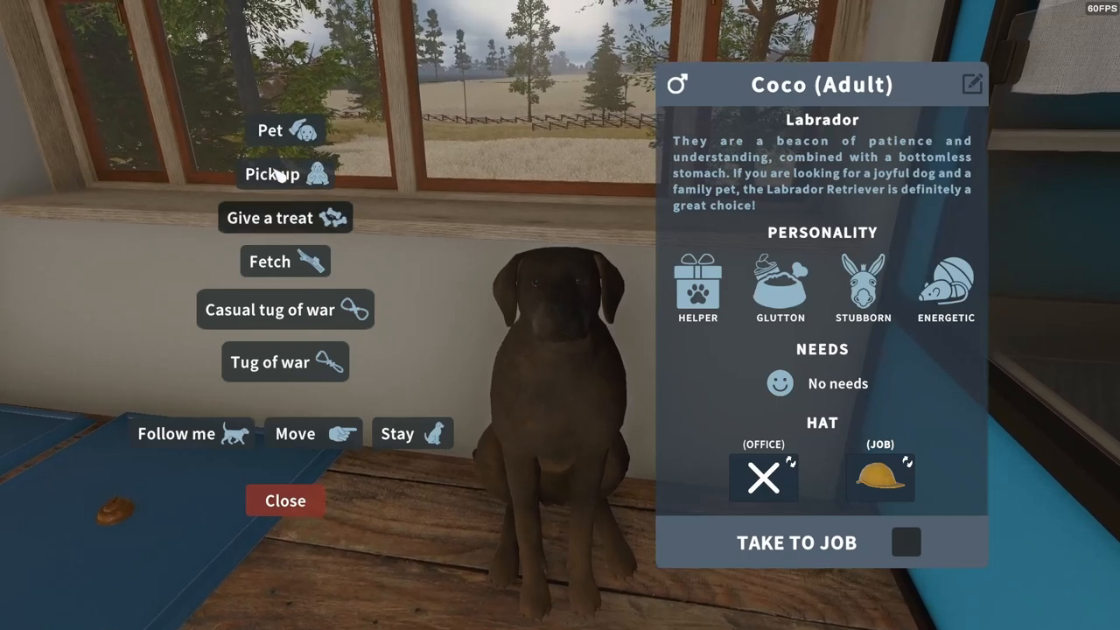
click(283, 500)
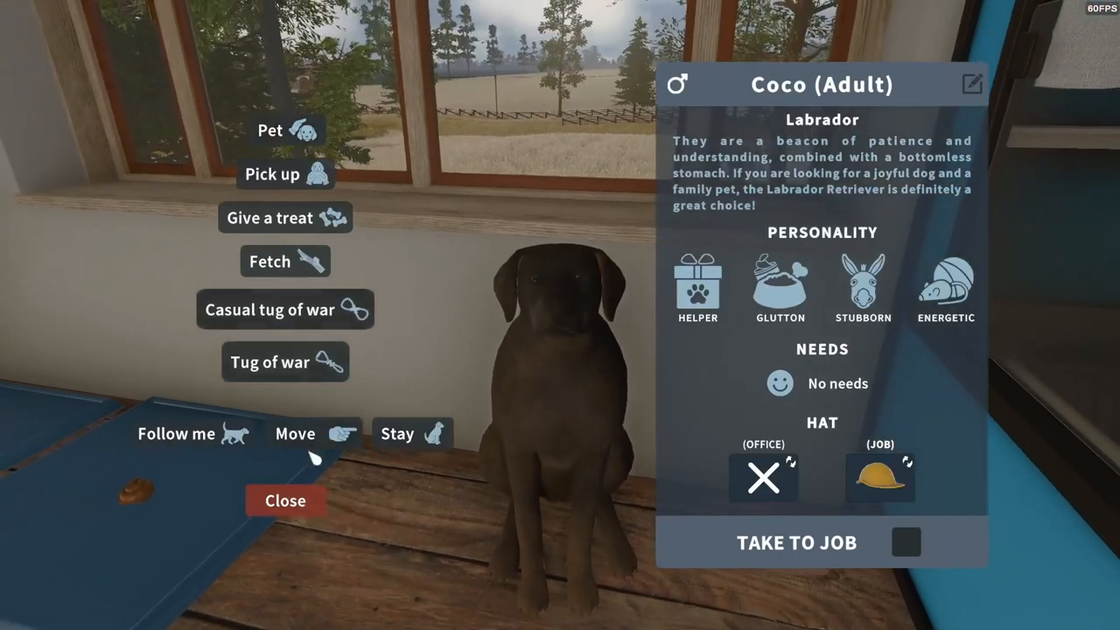
click(285, 500)
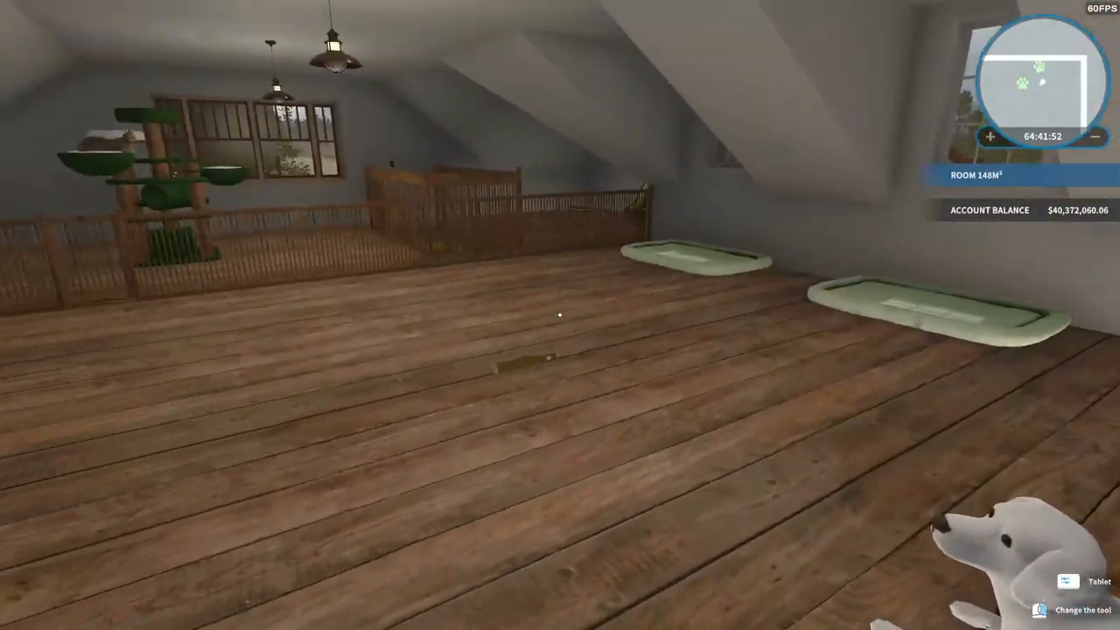
mouse_move(560, 315)
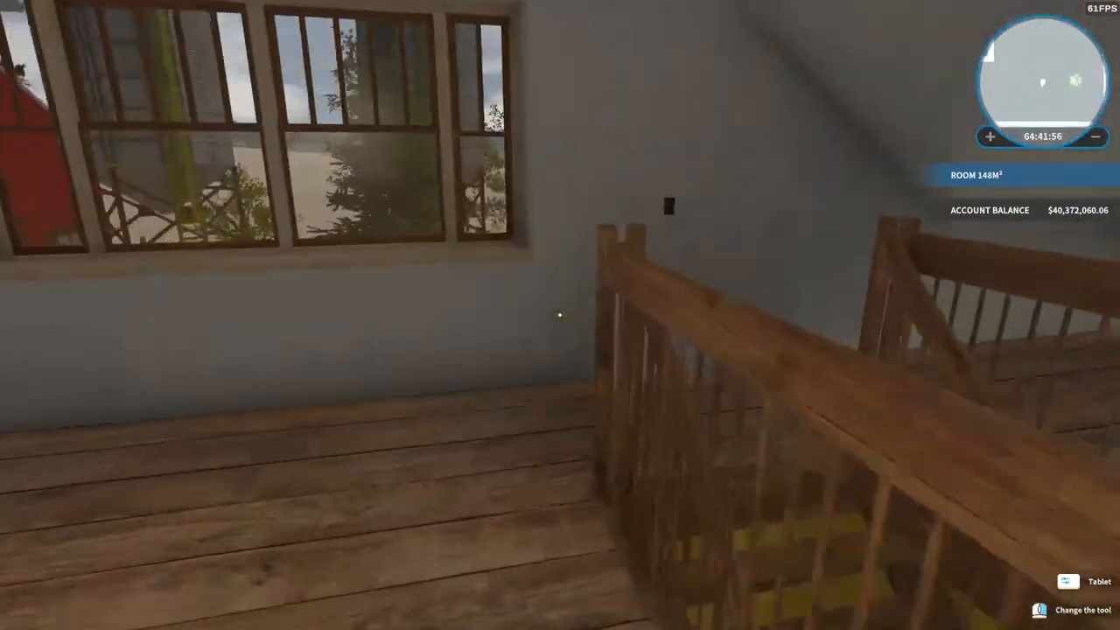
mouse_move(560, 315)
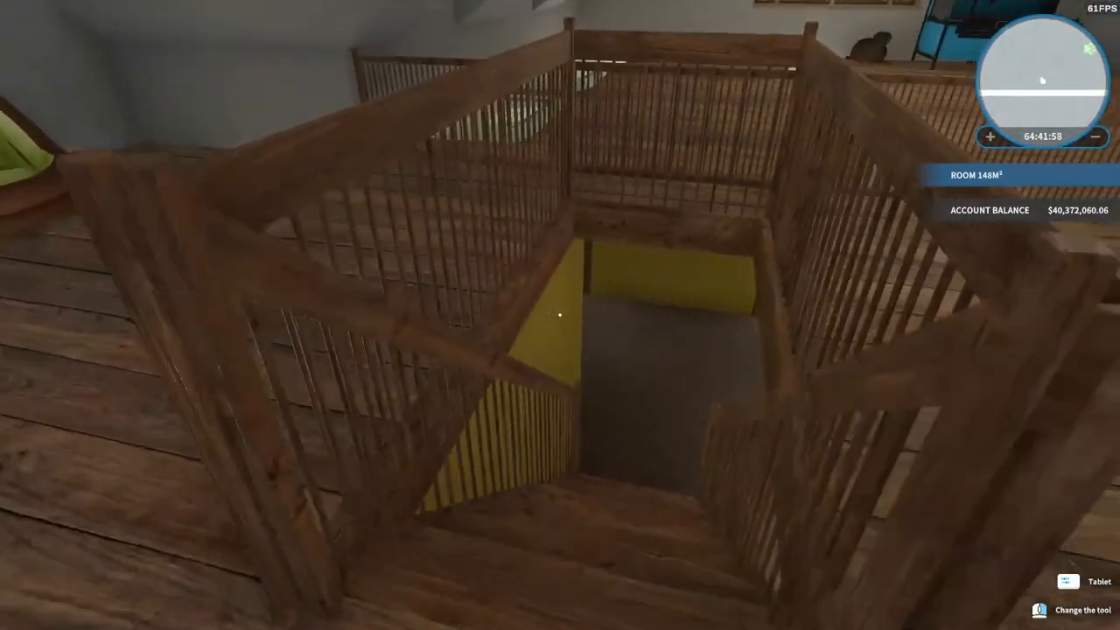
mouse_move(560, 315)
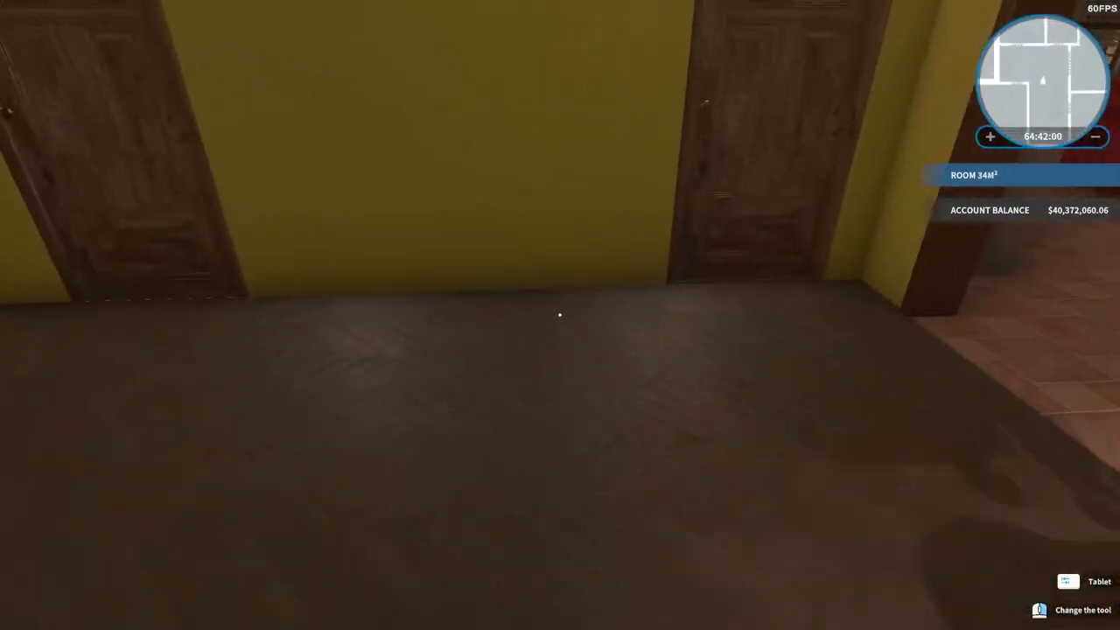
mouse_move(560, 315)
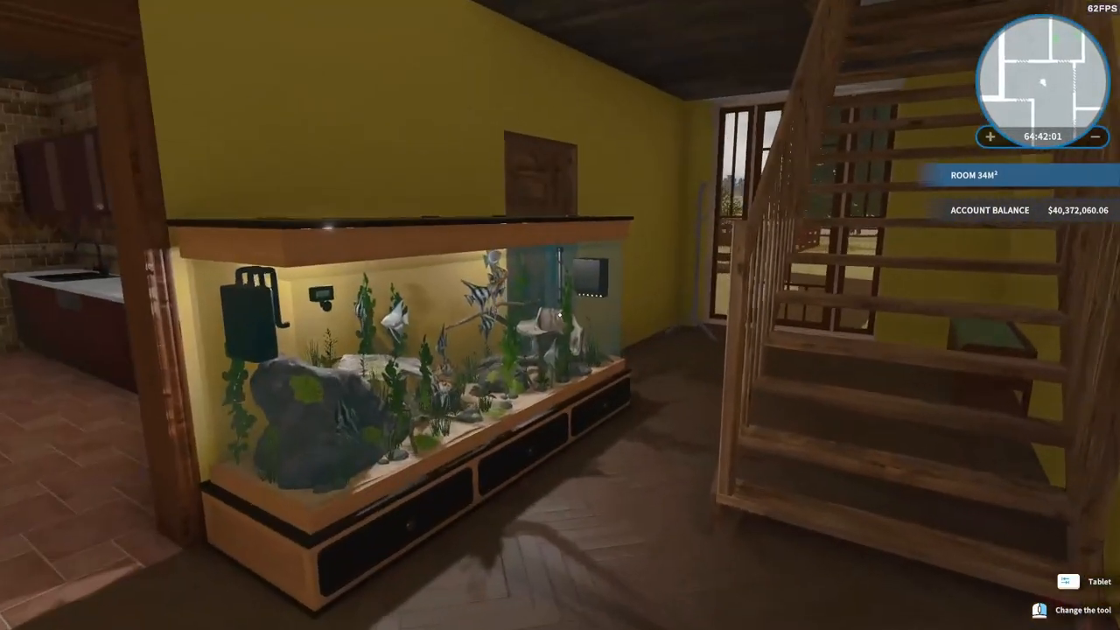